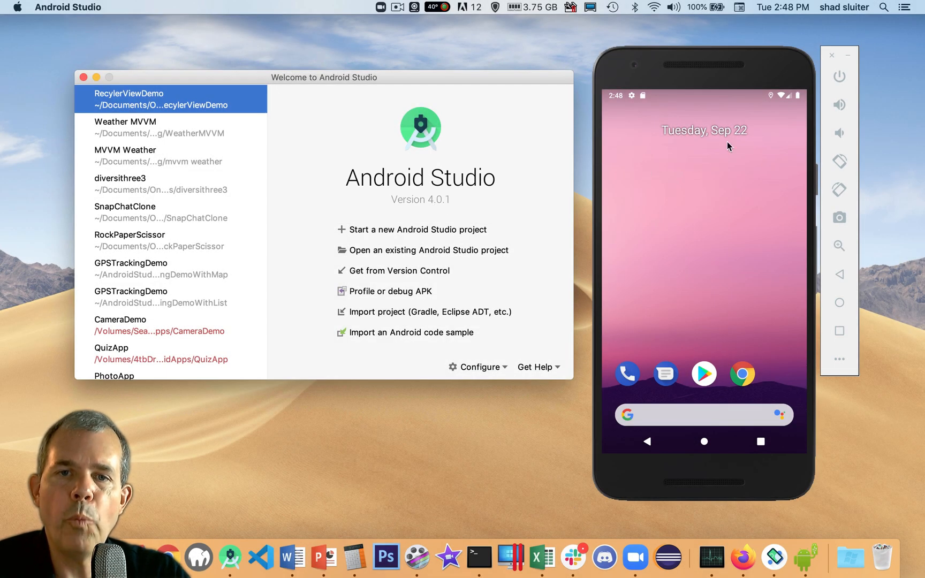
pyautogui.moveTo(707, 164)
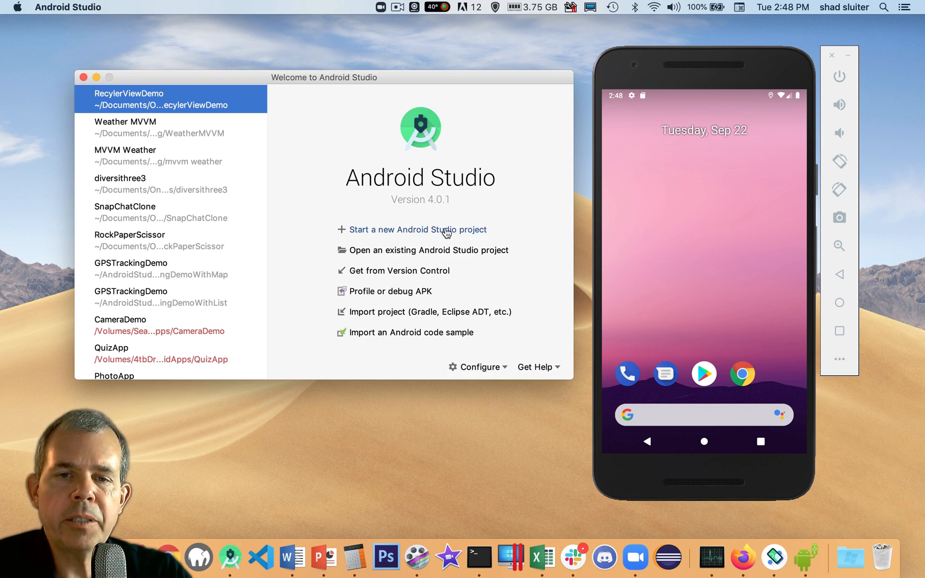
# Step: Start a new Android Studio project from the Welcome screen
pyautogui.click(417, 229)
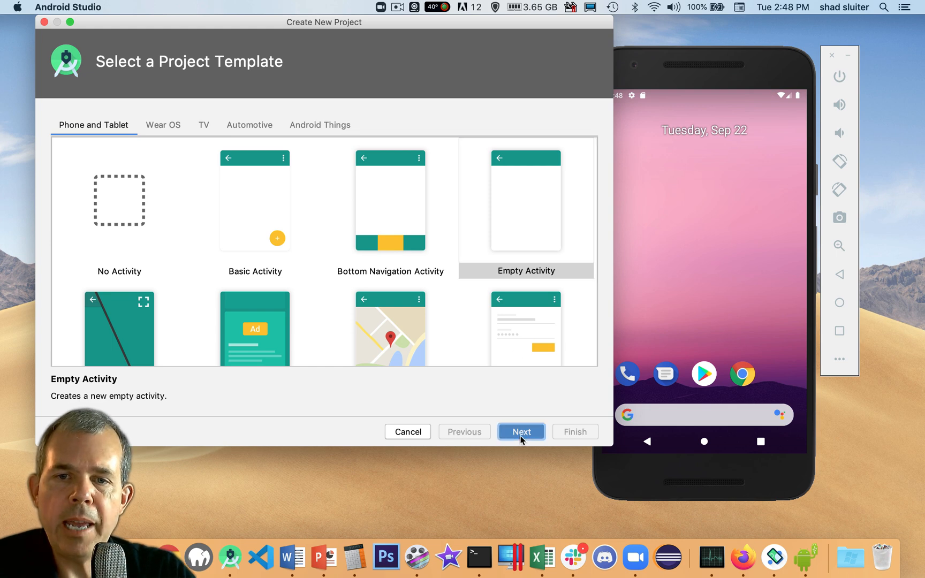
# Step: Name the project PresidentListRecycleView, keep Java and API 21, and finish creating it
pyautogui.click(519, 432)
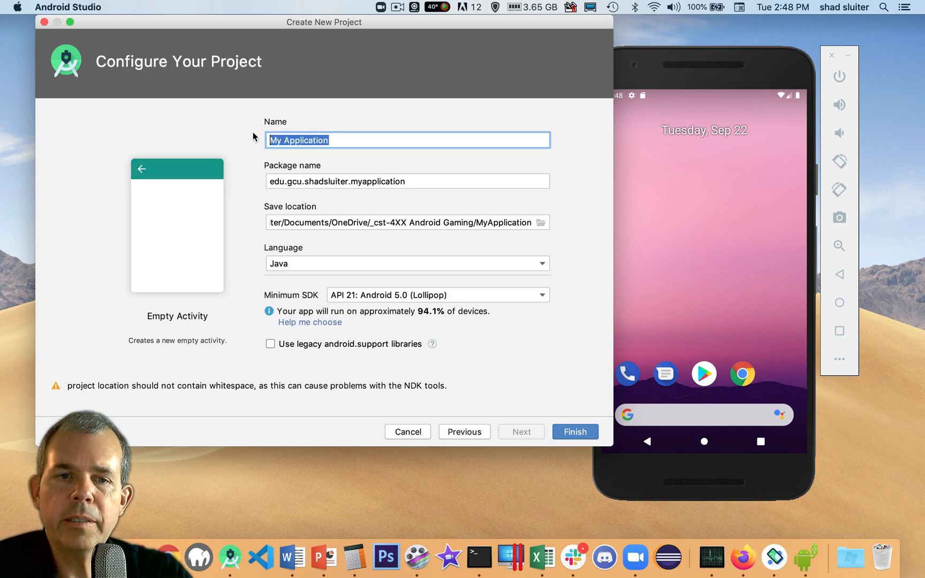
pyautogui.write('PresidentList')
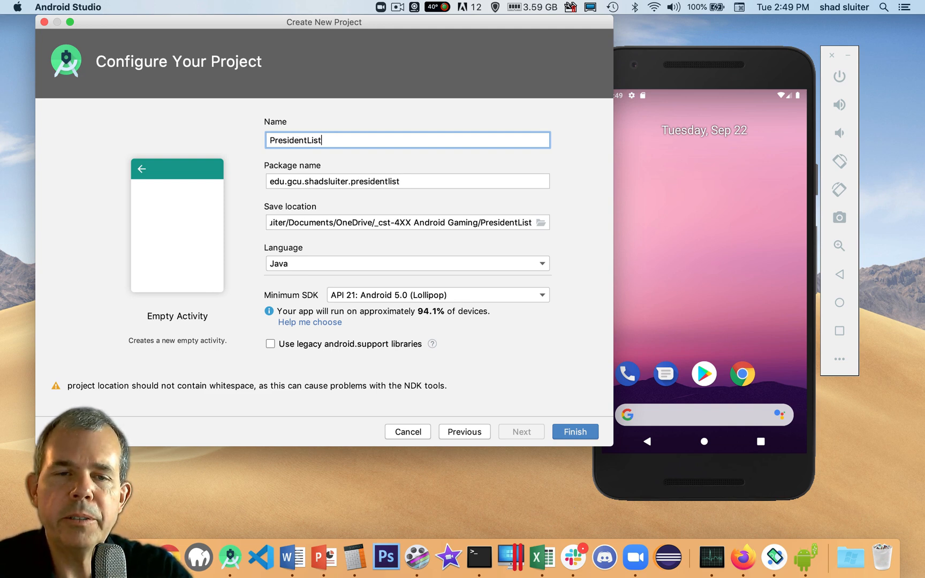
pyautogui.write('RecycleVi')
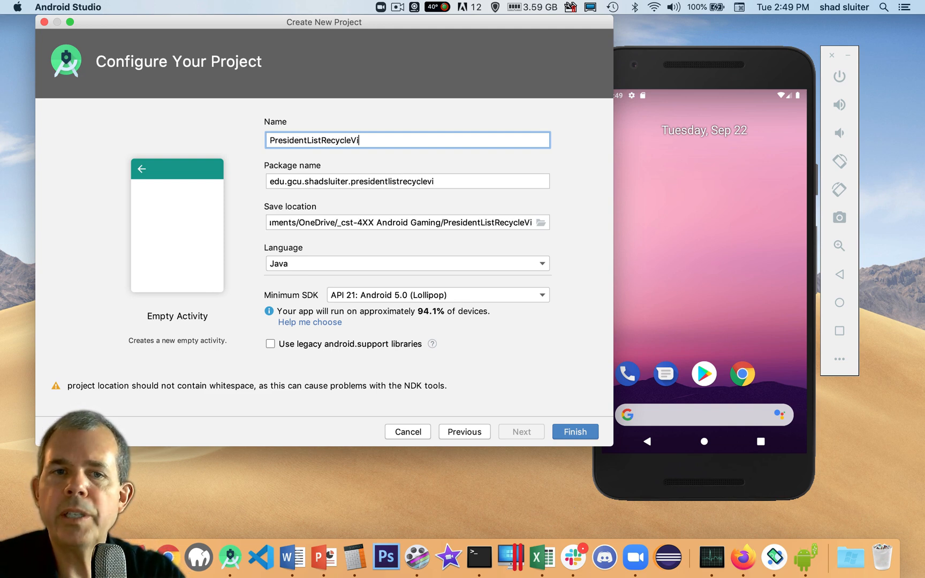
pyautogui.write('ew')
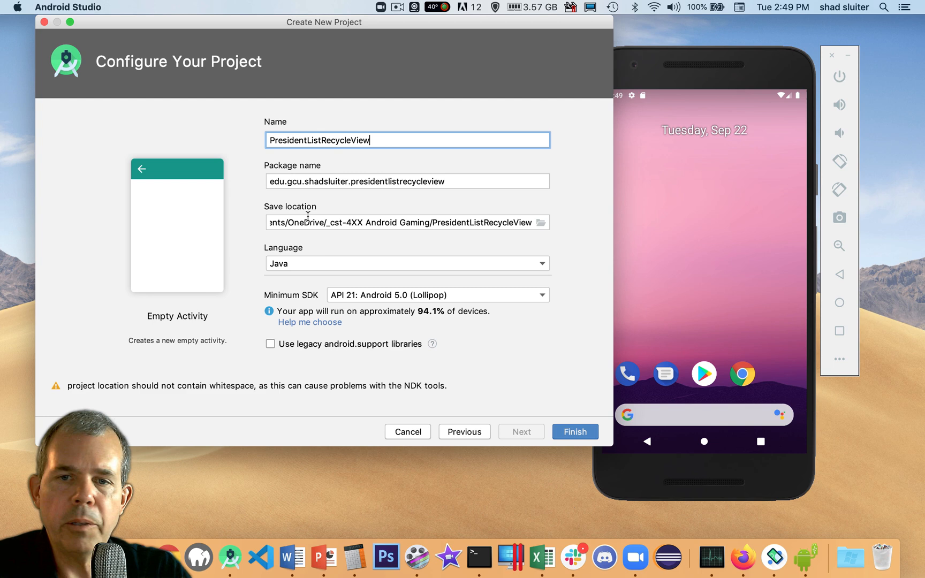
pyautogui.moveTo(297, 267)
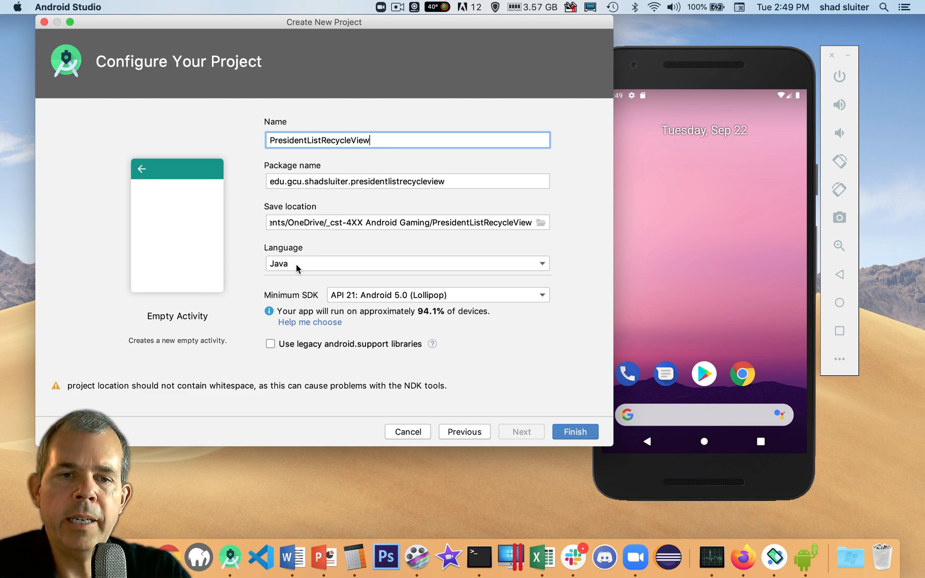
pyautogui.click(407, 263)
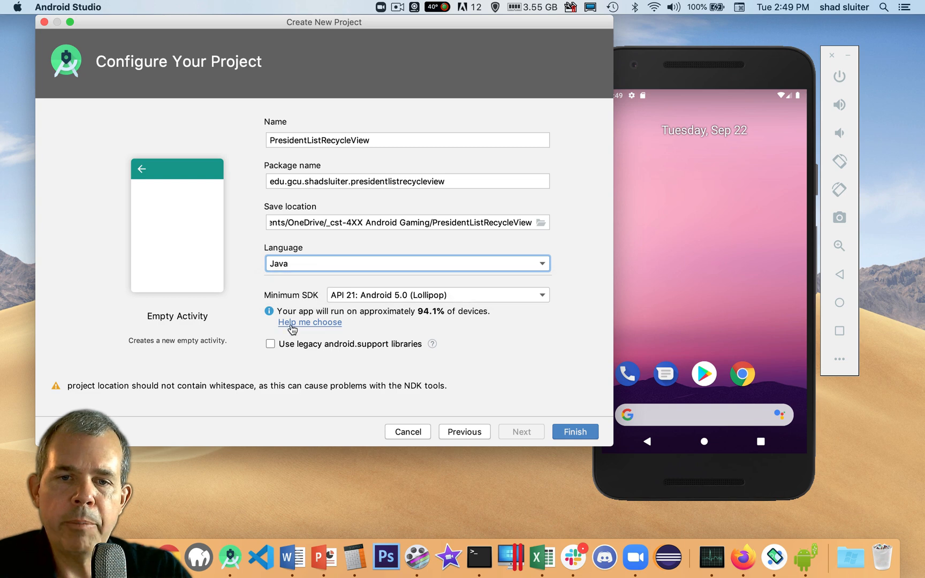
pyautogui.moveTo(401, 302)
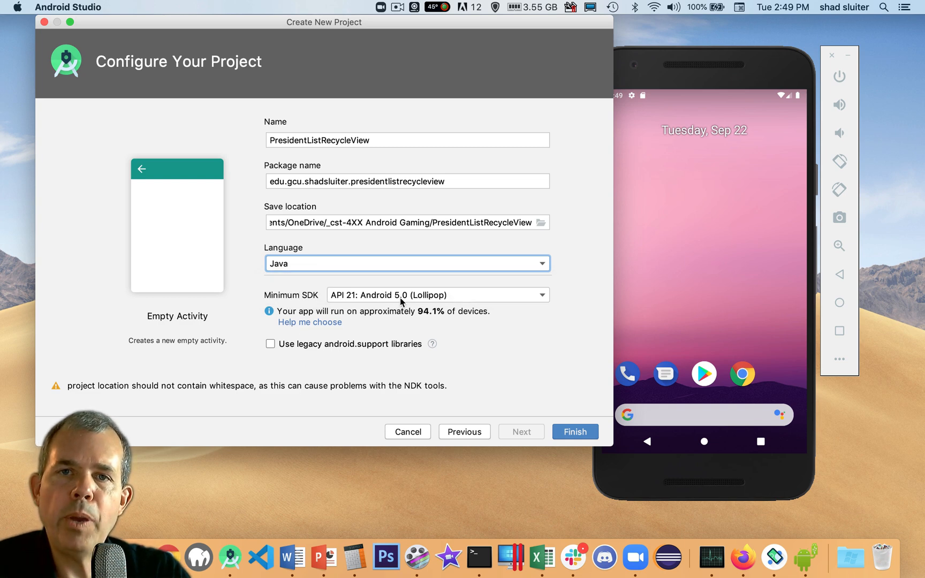
pyautogui.moveTo(422, 317)
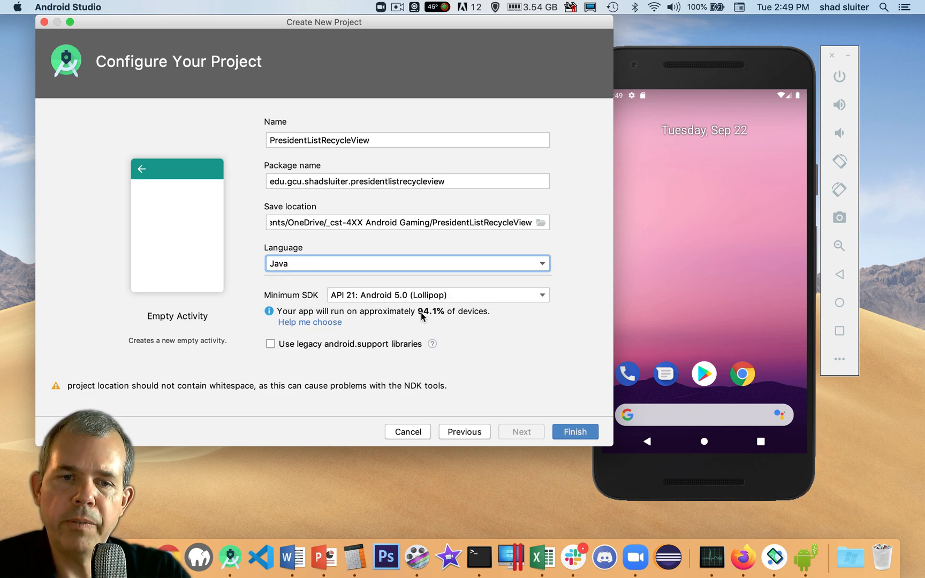
pyautogui.moveTo(328, 351)
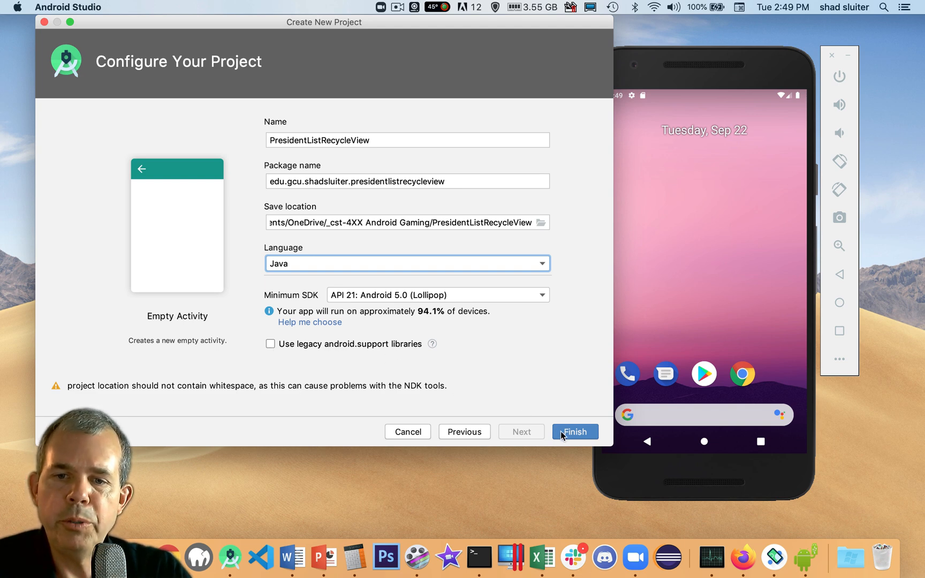
pyautogui.click(574, 431)
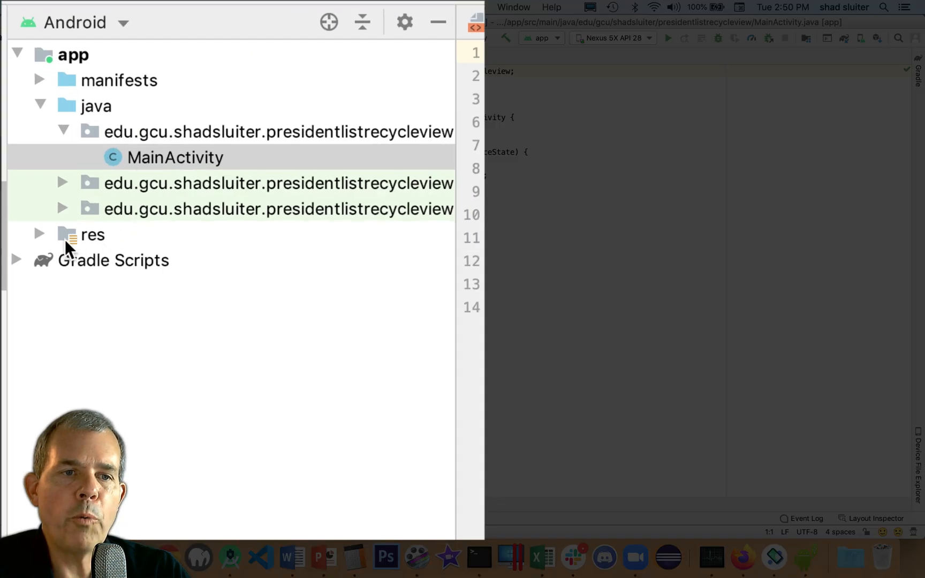
# Step: Open res > layout > activity_main.xml in the design editor
pyautogui.click(39, 234)
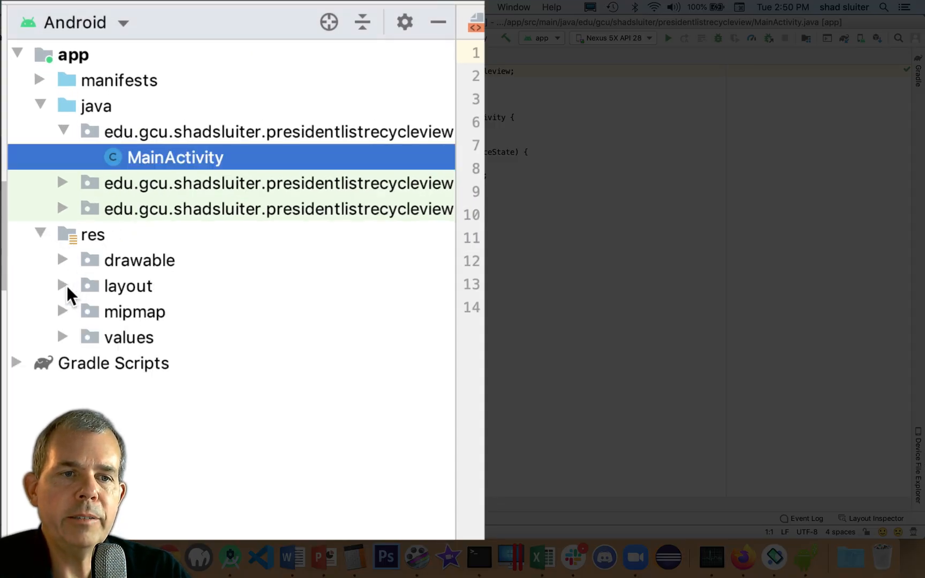
pyautogui.click(63, 286)
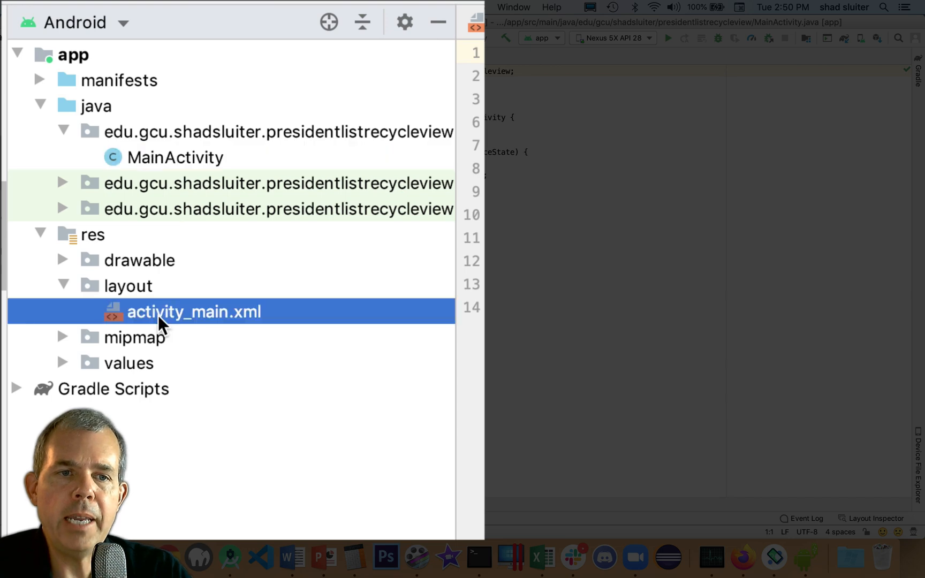
pyautogui.doubleClick(194, 311)
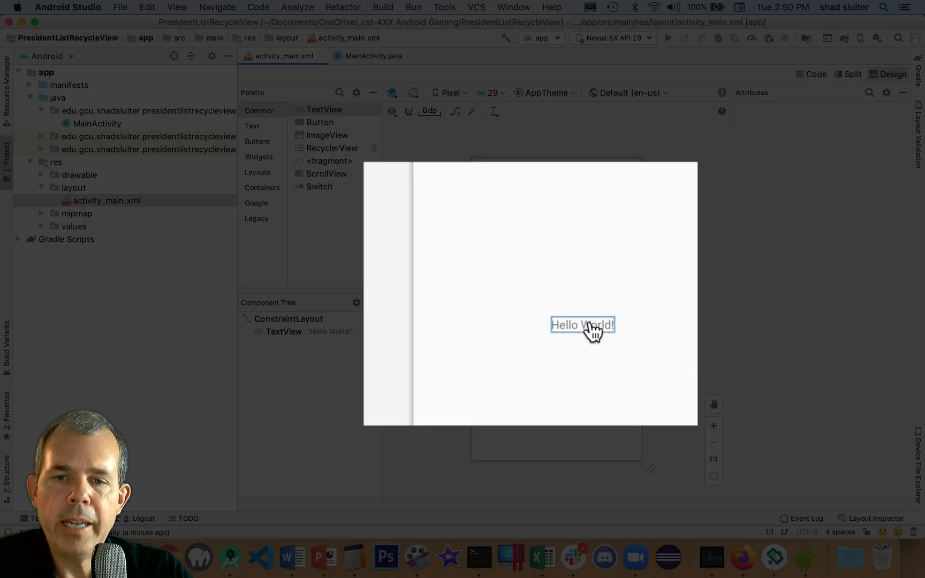
# Step: Replace Hello World with a horizontally centred button, id btn_addOne, text Add One
pyautogui.click(581, 325)
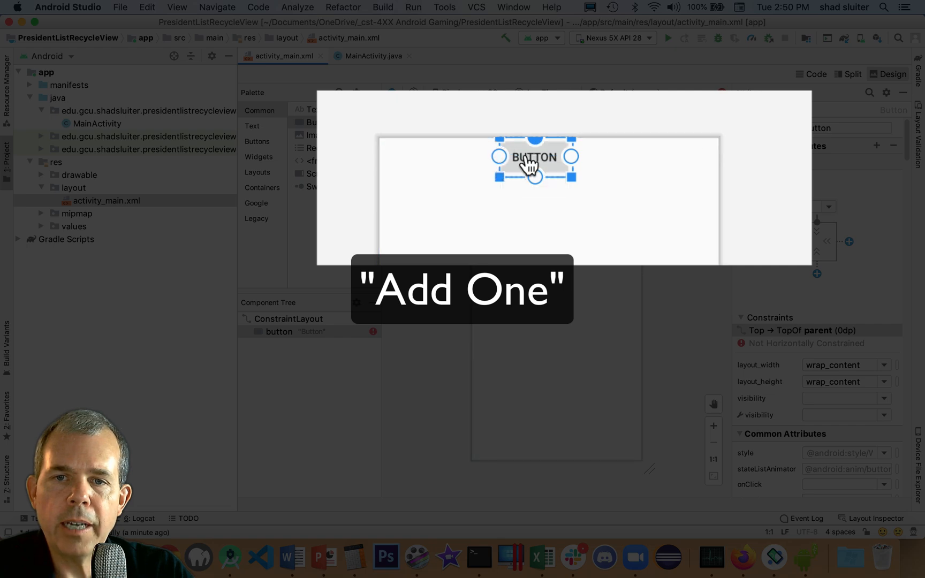
pyautogui.rightClick(535, 157)
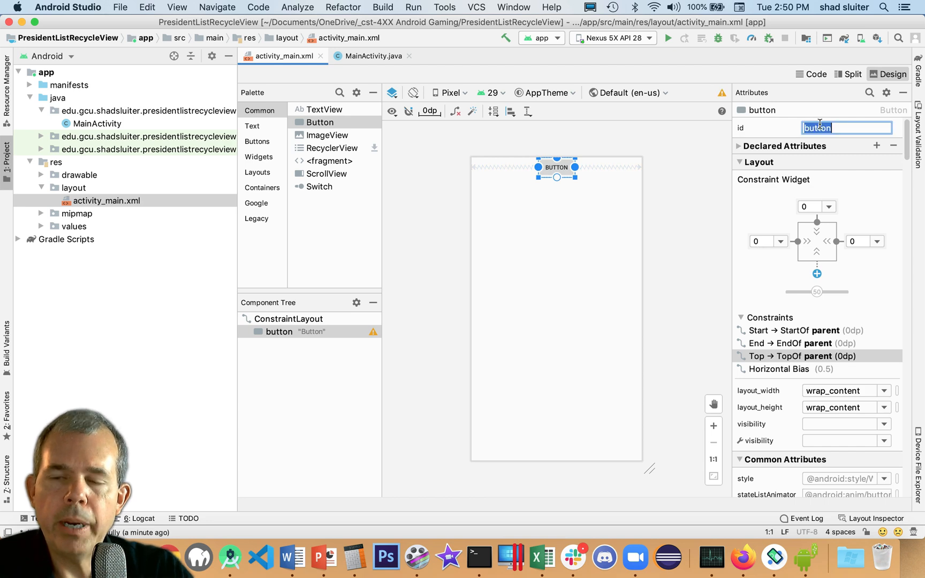
pyautogui.write('btn')
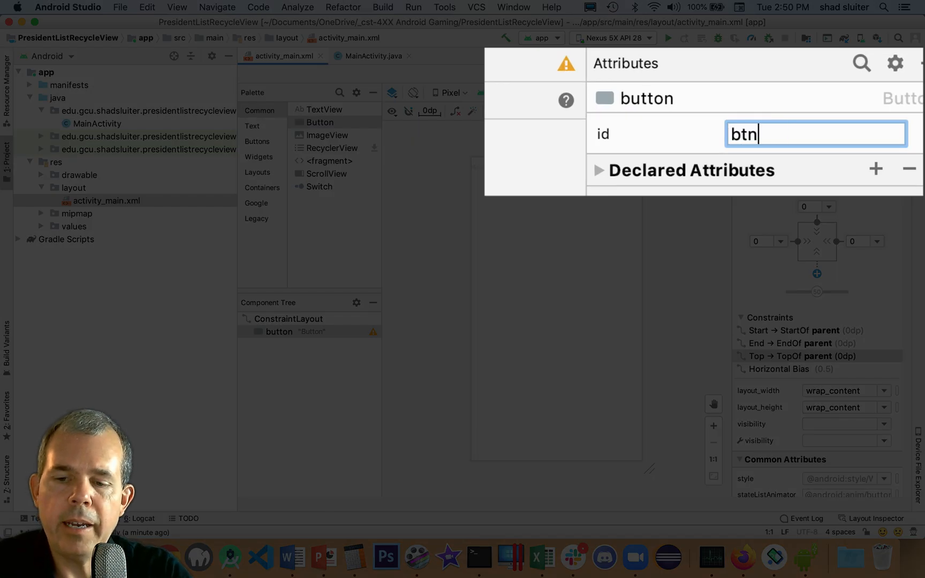
pyautogui.write('_')
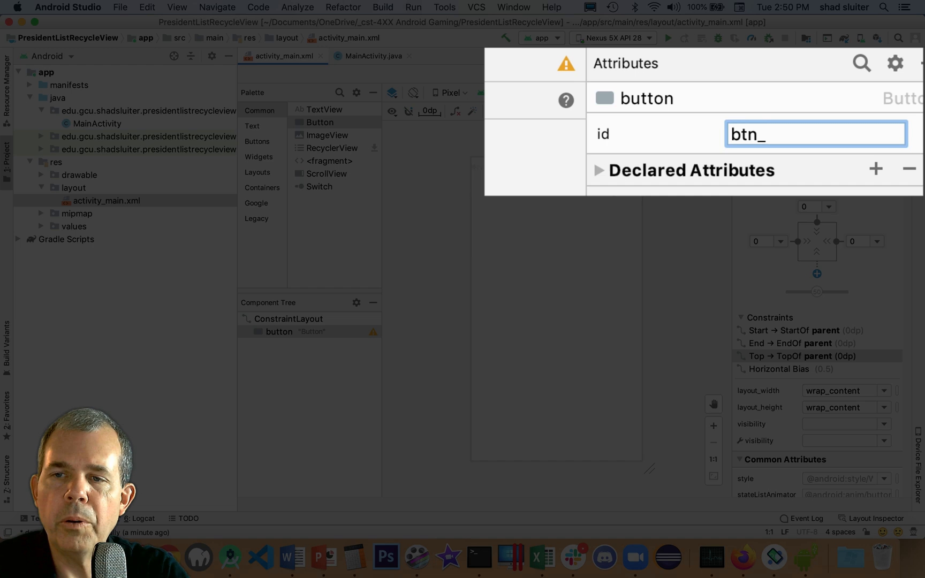
pyautogui.write('addOne')
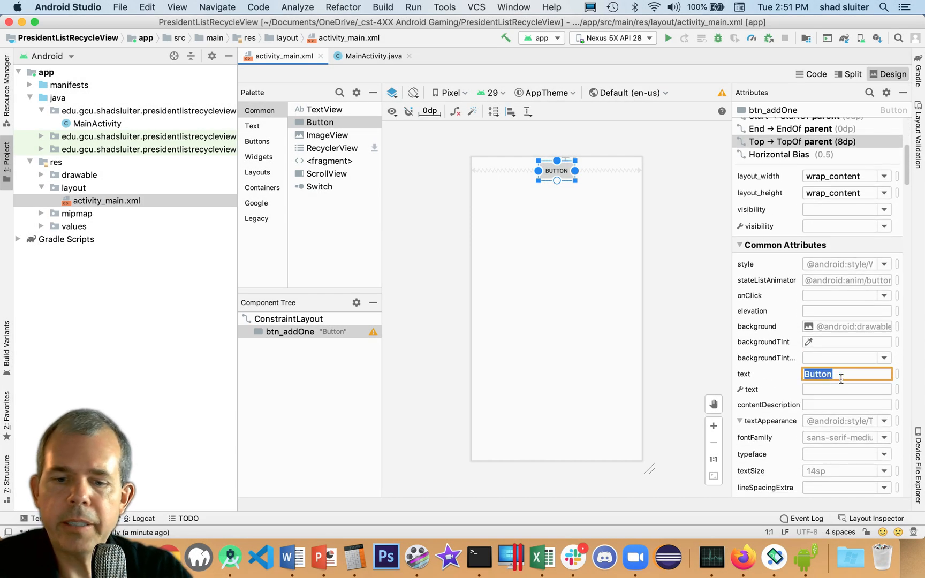
pyautogui.write('Add One')
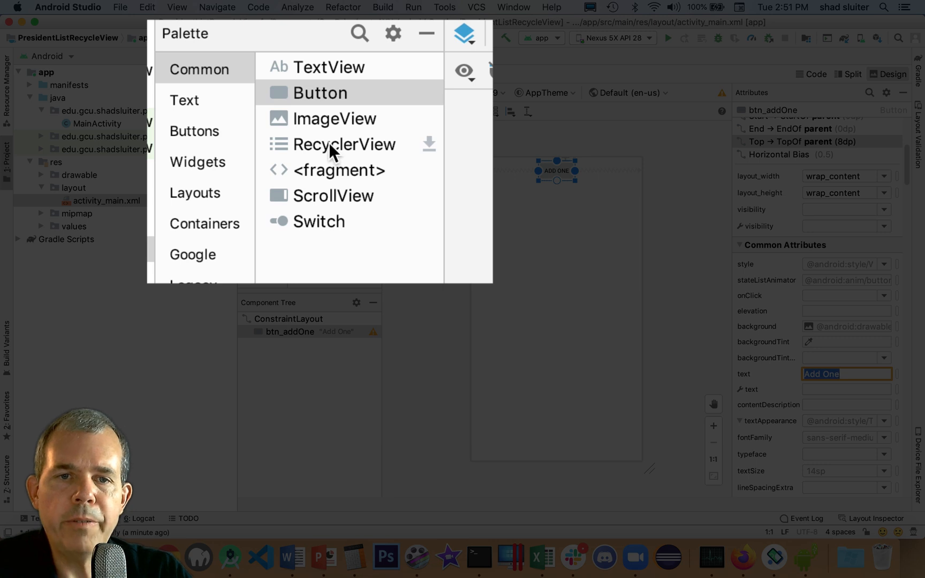
# Step: Drag a RecyclerView from the Palette and confirm adding its project dependency
pyautogui.click(342, 144)
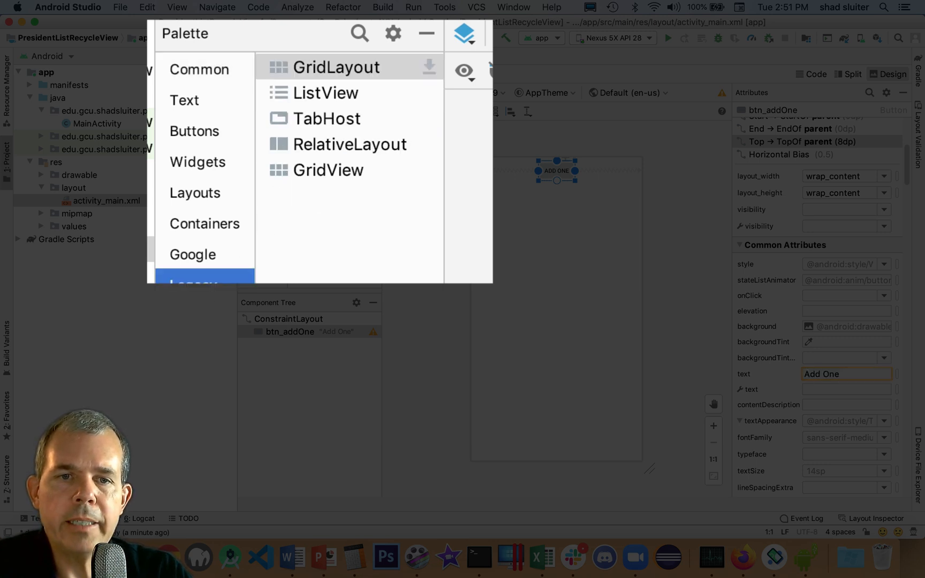
pyautogui.click(325, 93)
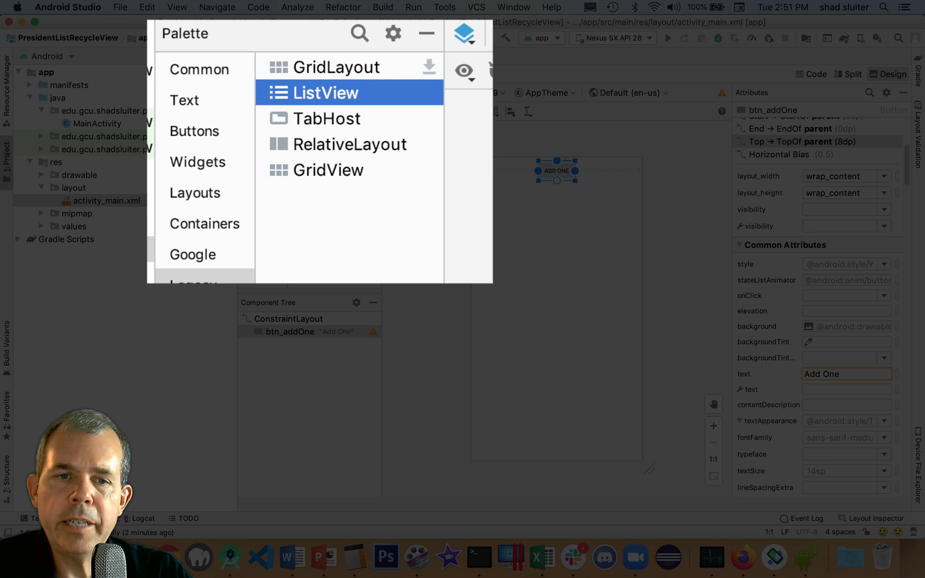
pyautogui.moveTo(169, 213)
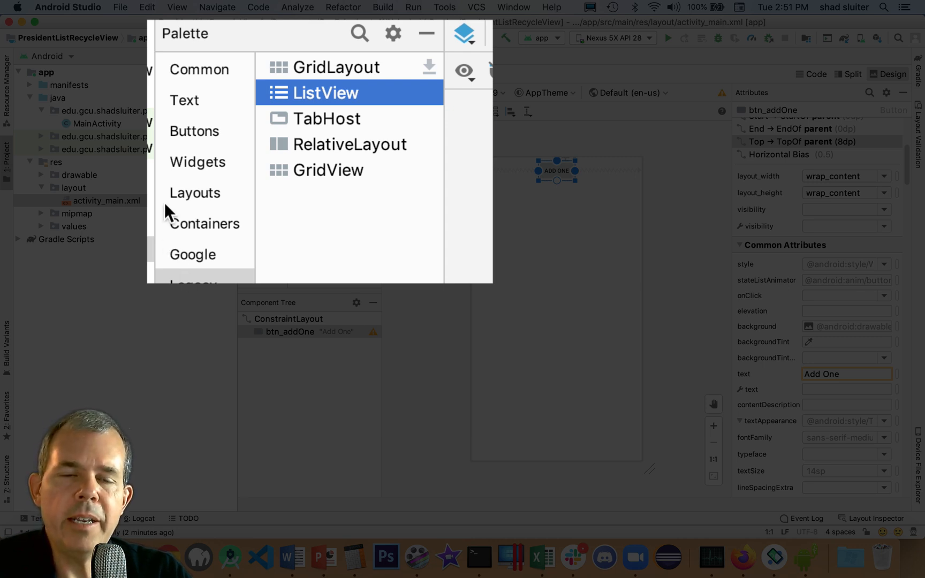
pyautogui.click(199, 68)
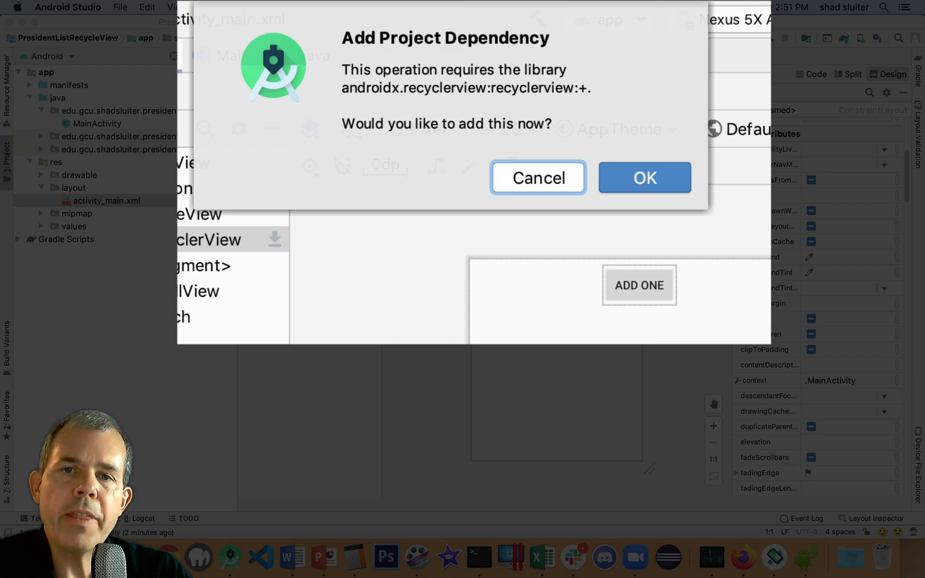
pyautogui.click(644, 178)
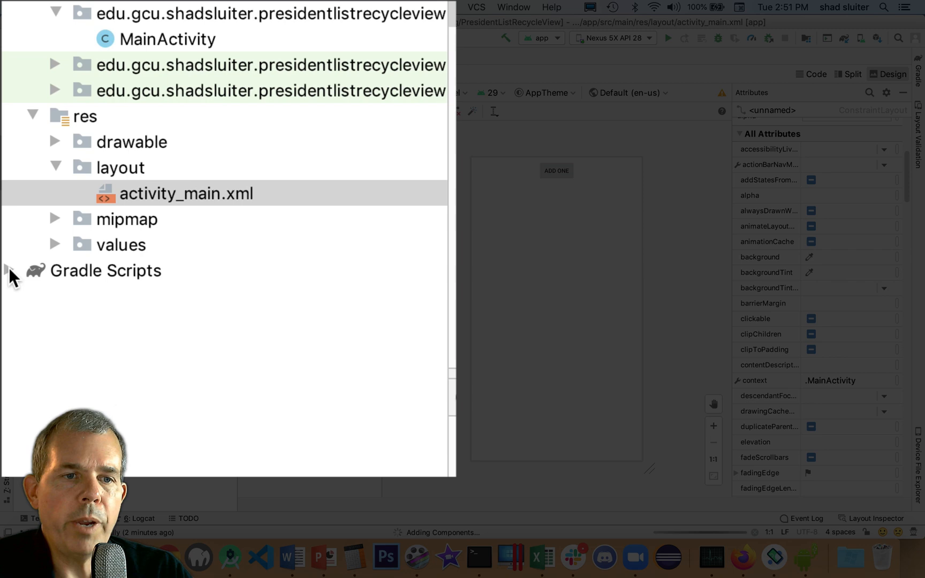
# Step: Review the recyclerview 1.1.0 dependency in build.gradle (Module: app)
pyautogui.click(10, 270)
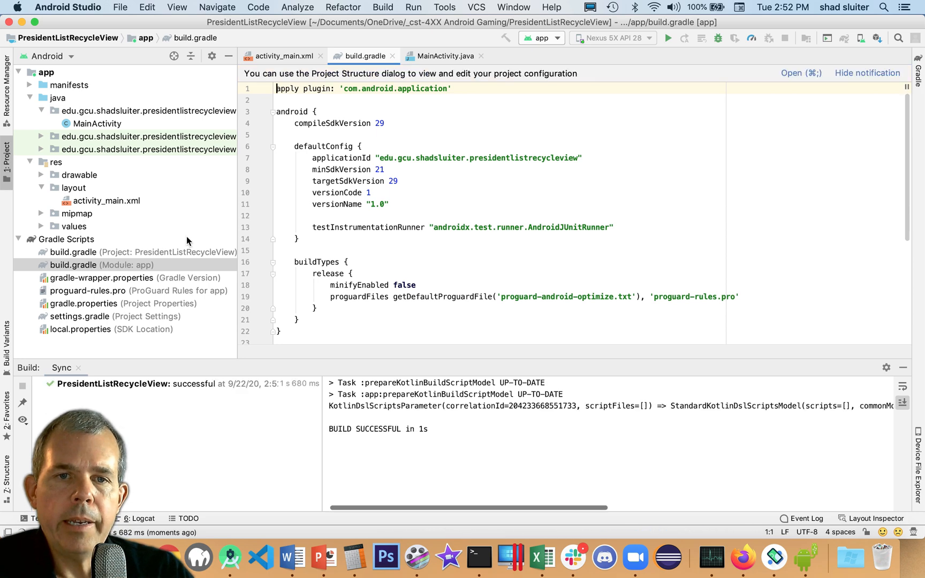
pyautogui.scroll(-3)
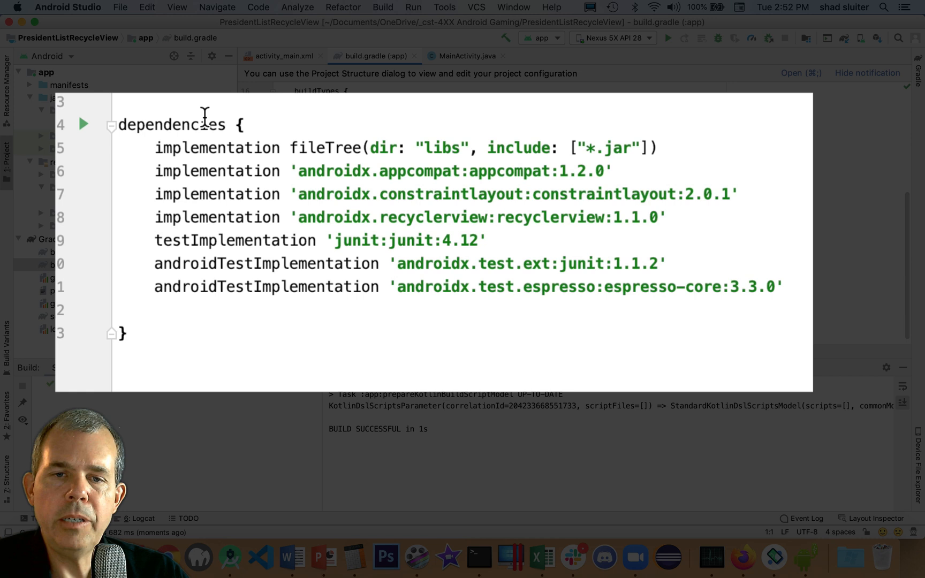
pyautogui.moveTo(414, 148)
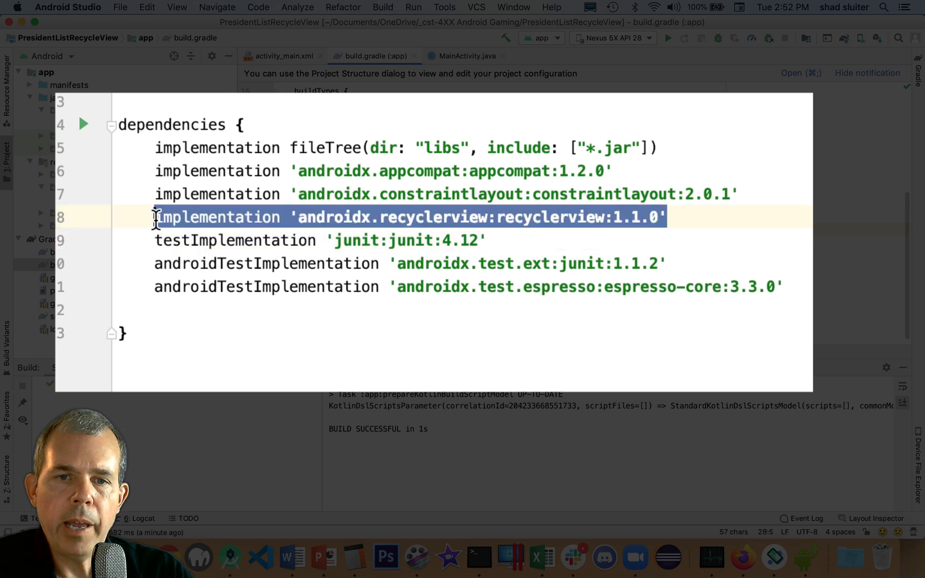
pyautogui.moveTo(354, 225)
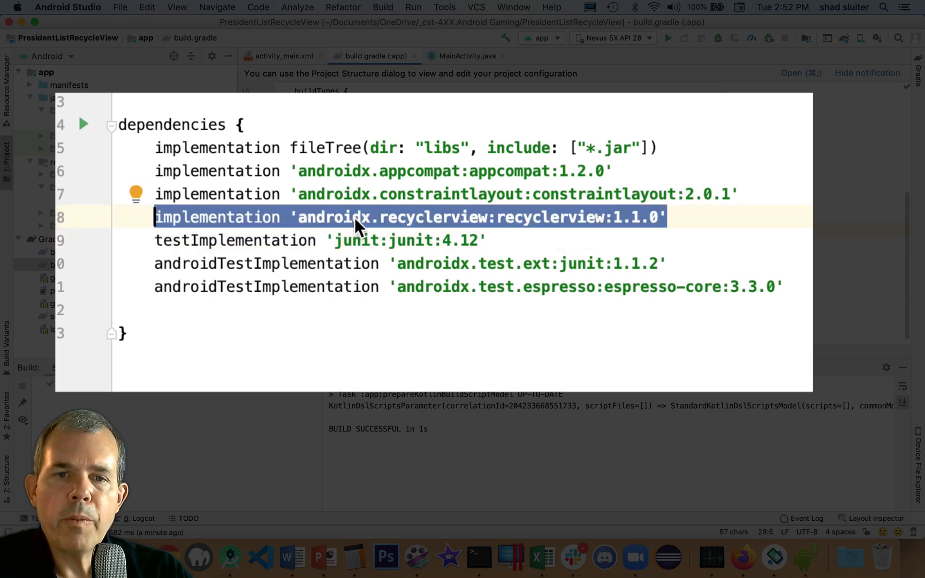
pyautogui.doubleClick(432, 217)
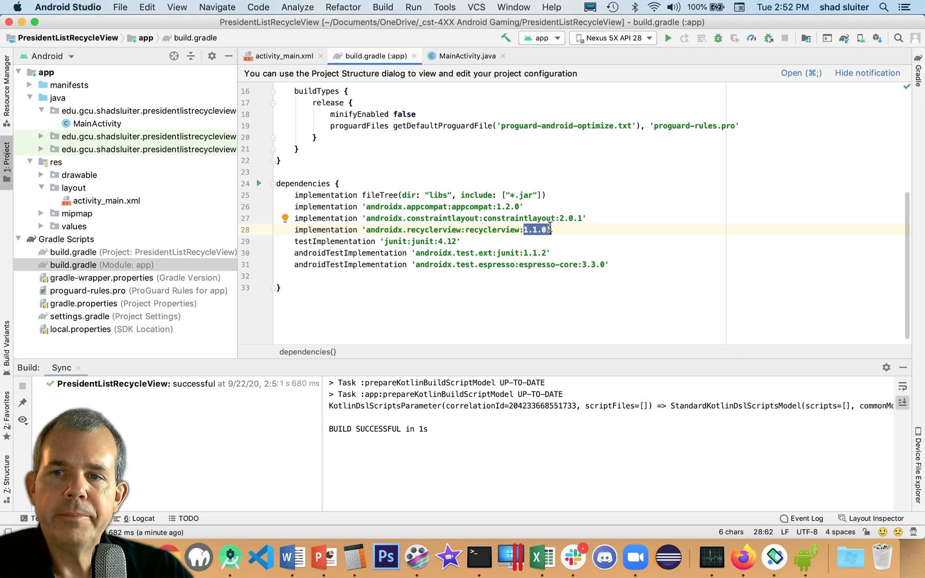
pyautogui.click(284, 56)
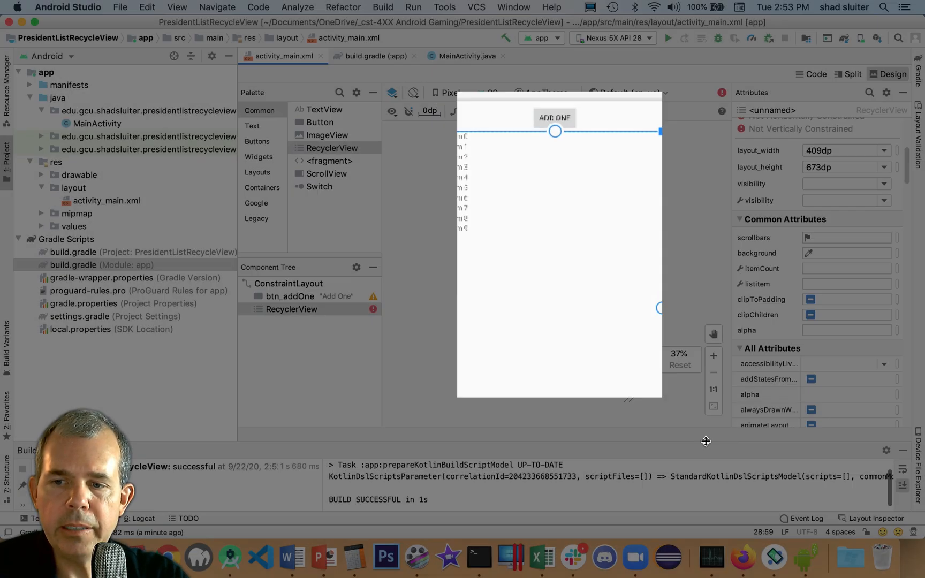
# Step: Constrain the RecyclerView's top to the bottom of btn_addOne
pyautogui.click(713, 354)
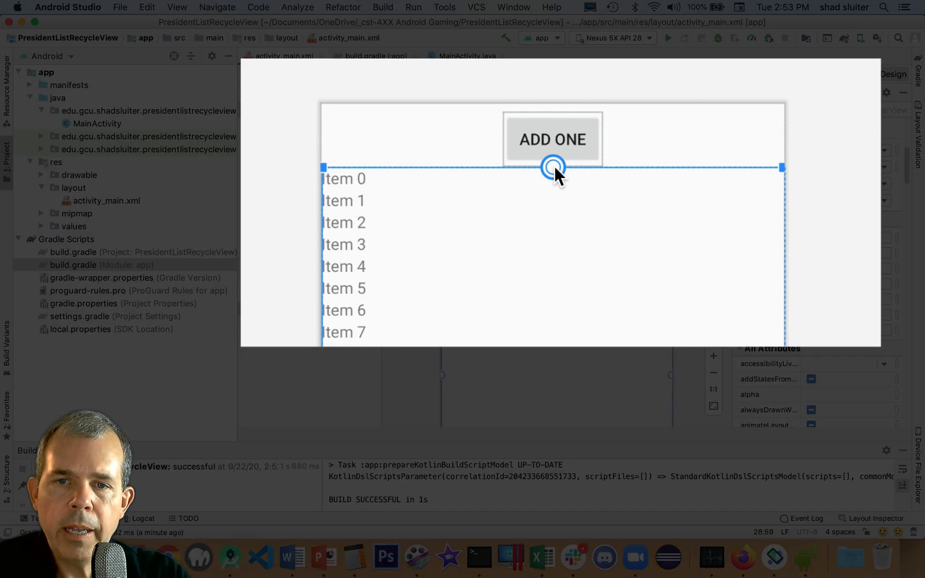
pyautogui.click(552, 139)
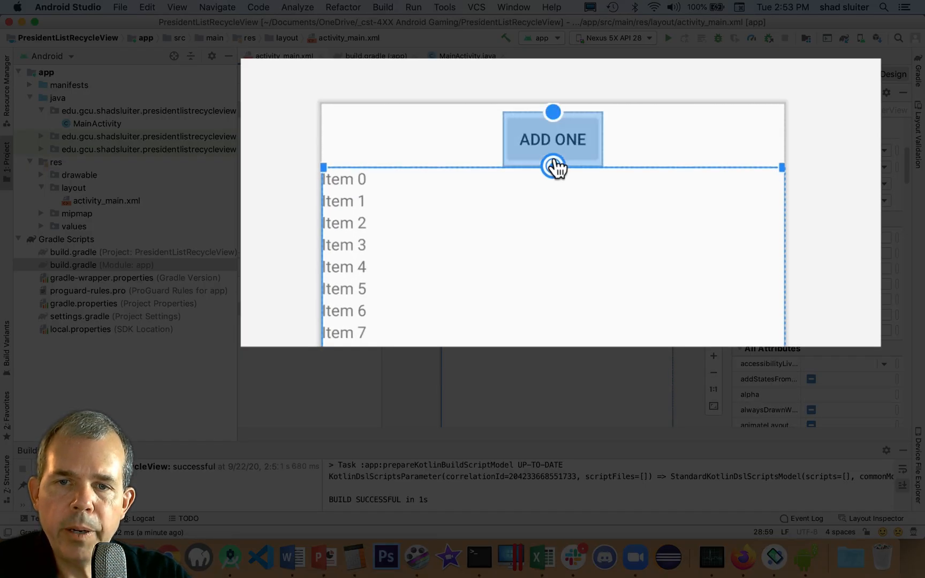
pyautogui.click(553, 166)
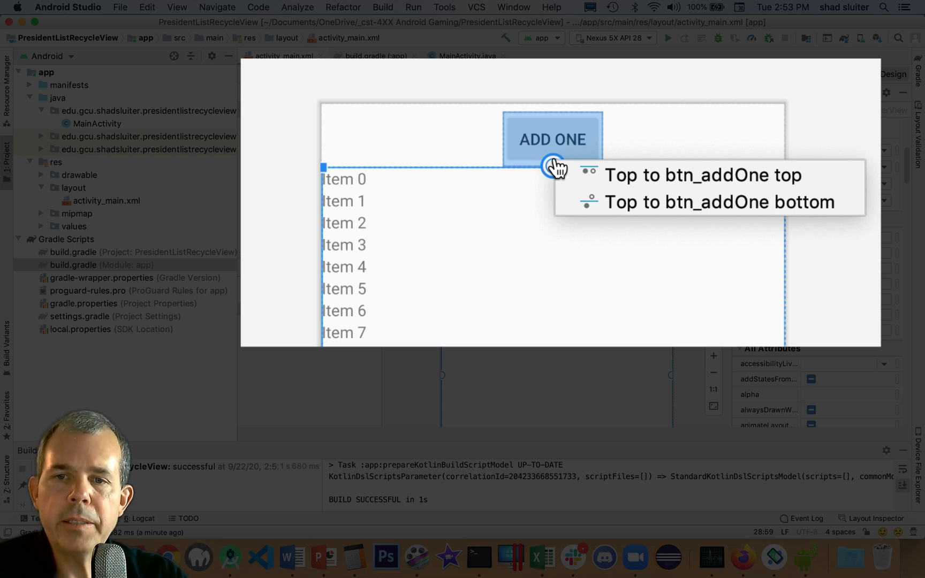
pyautogui.moveTo(630, 202)
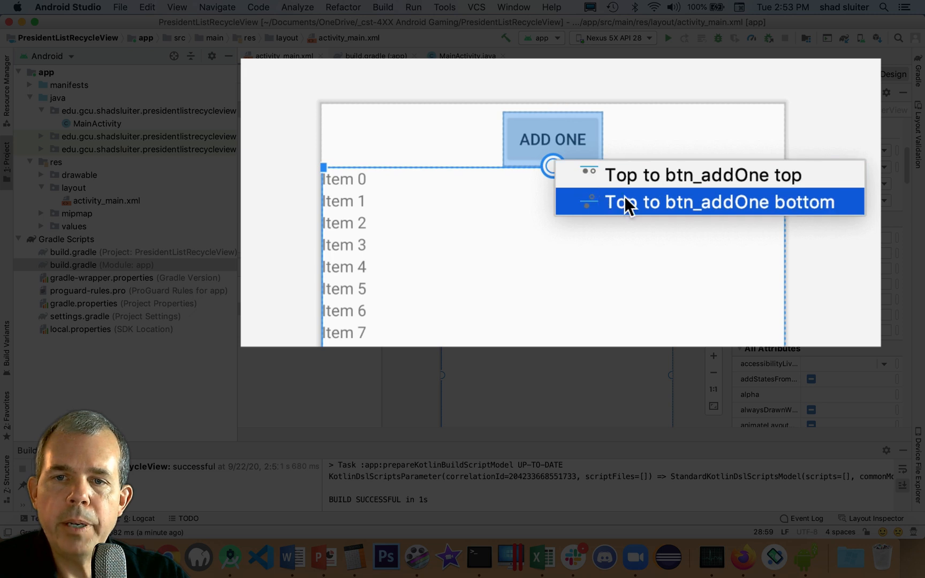
pyautogui.moveTo(647, 207)
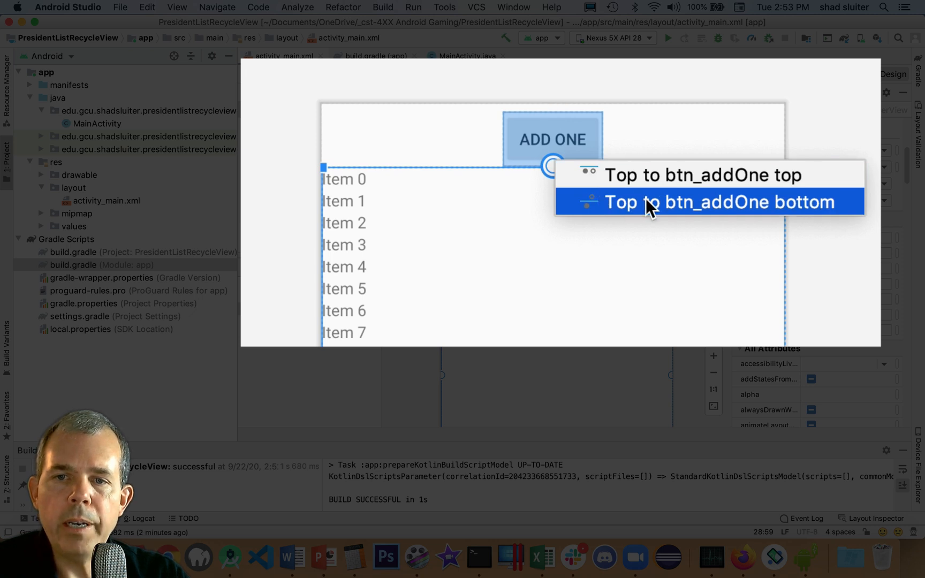
pyautogui.click(703, 201)
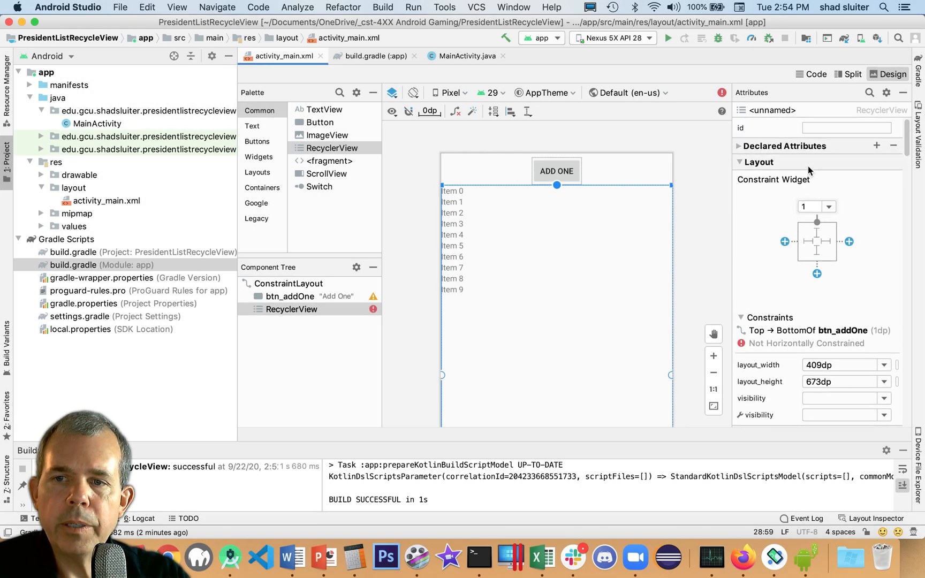
# Step: Give the RecyclerView an 8dp top margin and center it horizontally in the parent
pyautogui.click(816, 205)
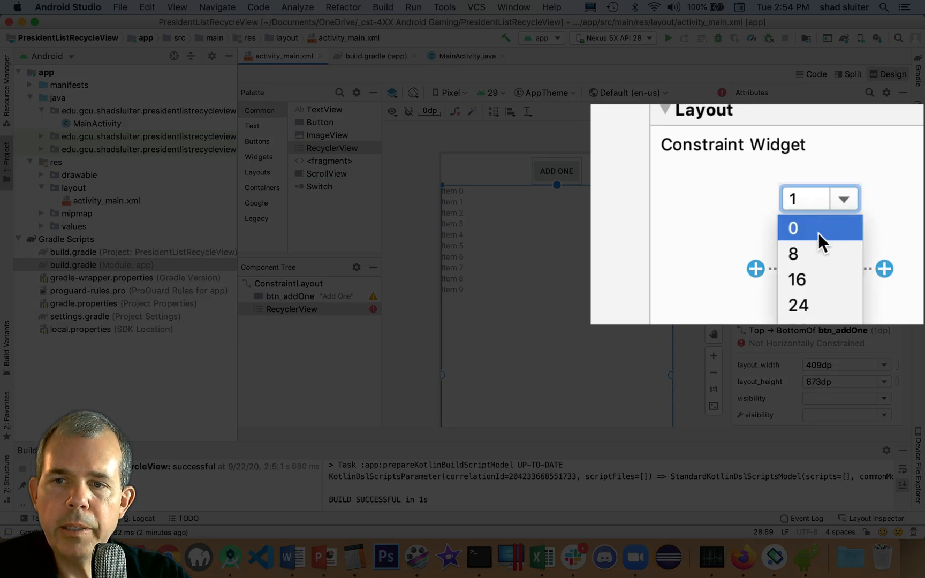
pyautogui.click(793, 253)
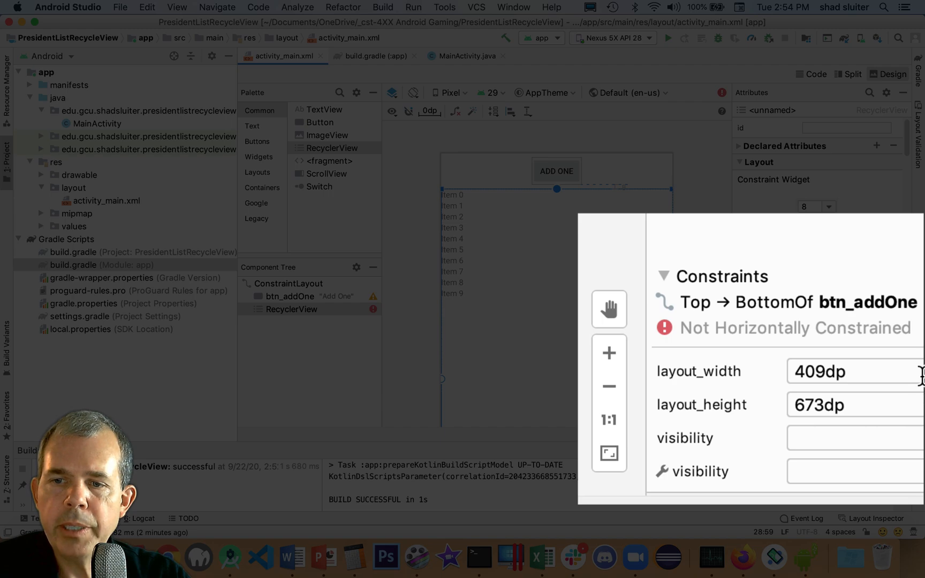
pyautogui.moveTo(852, 398)
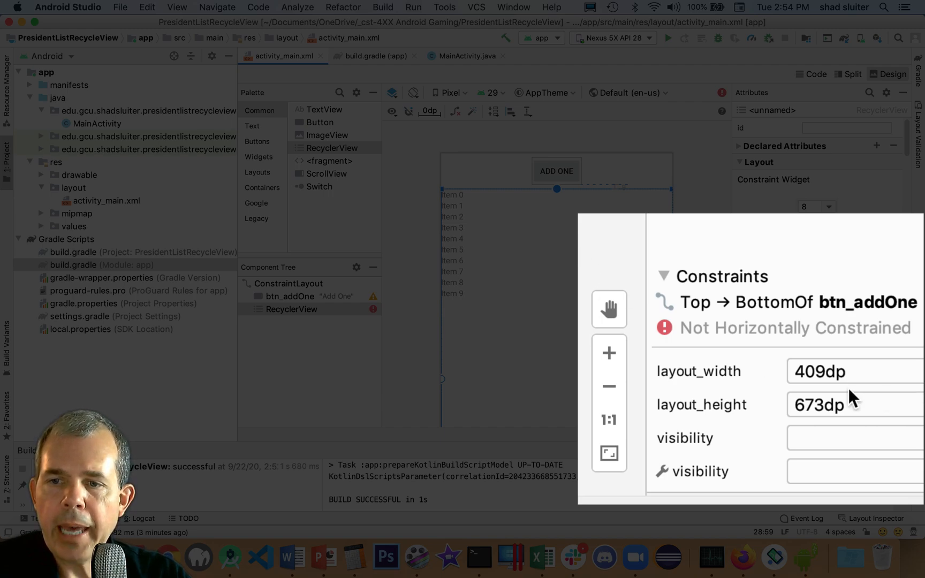
pyautogui.rightClick(534, 229)
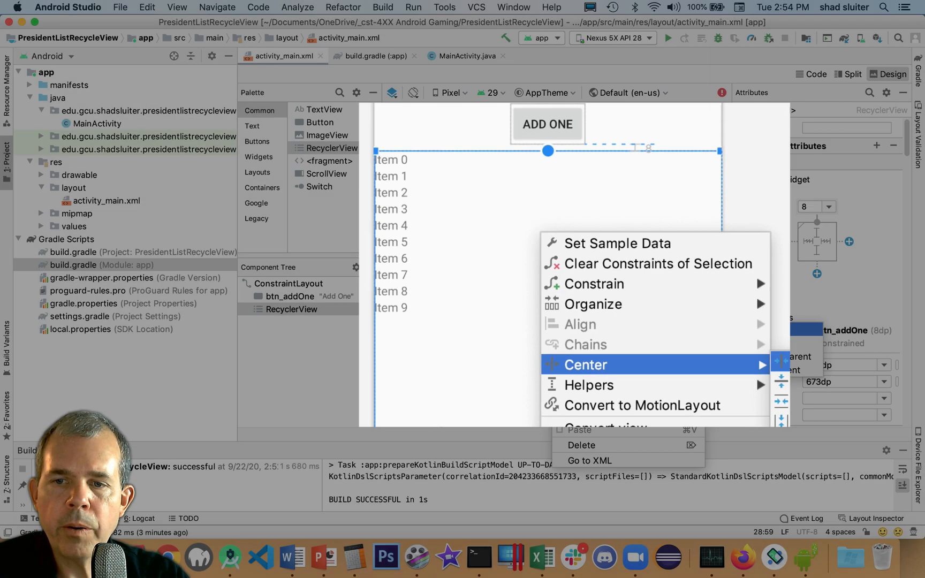
pyautogui.click(586, 364)
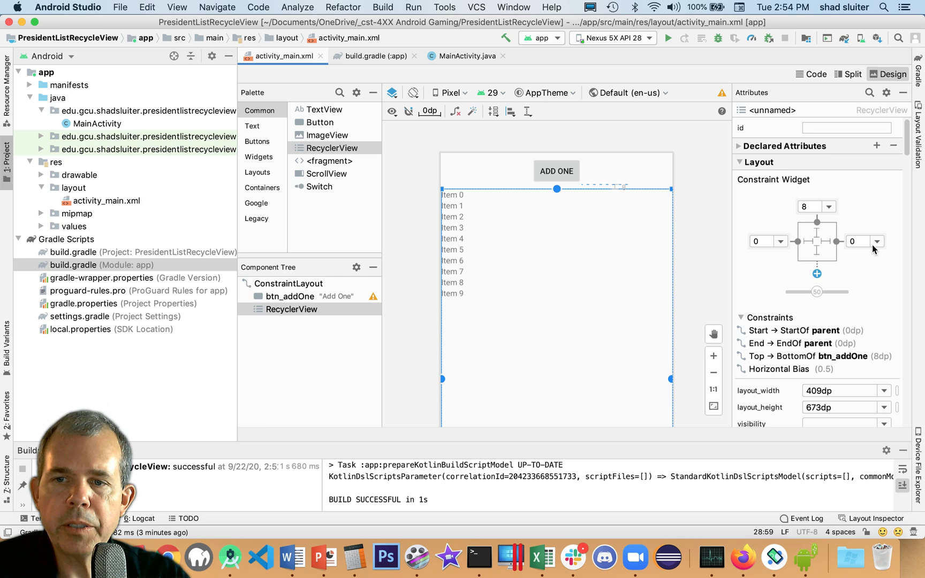
pyautogui.moveTo(885, 395)
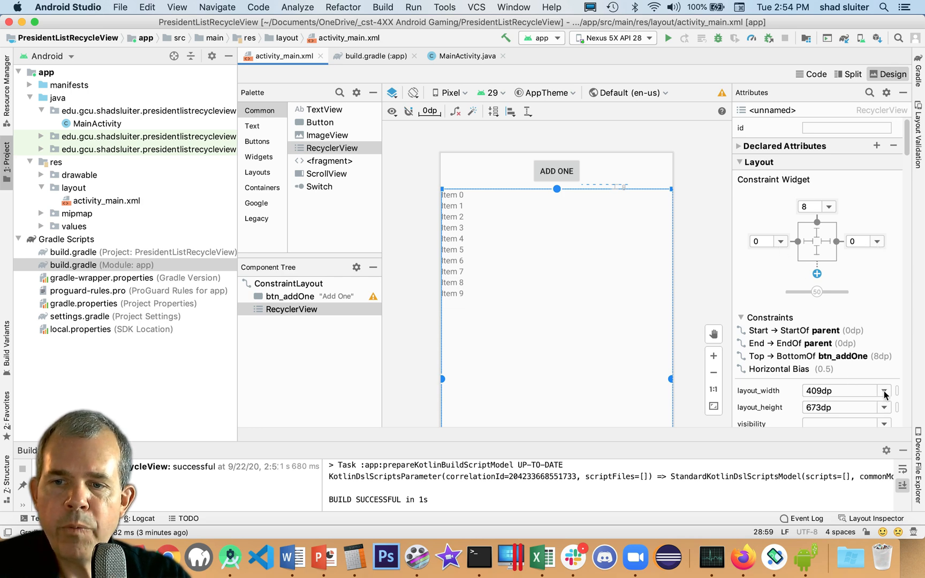
# Step: Set layout_width and layout_height to 0dp and constrain its bottom to the parent
pyautogui.click(883, 391)
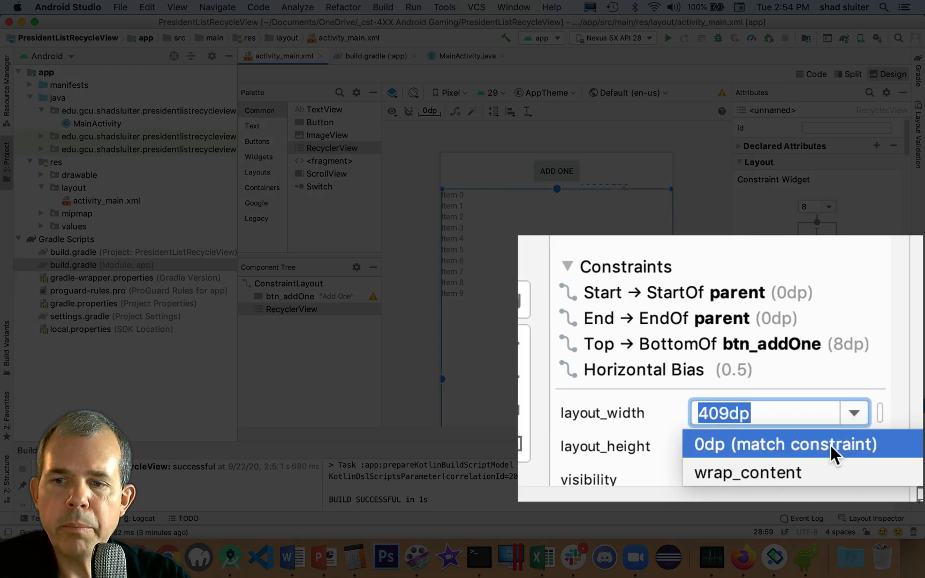
pyautogui.click(782, 445)
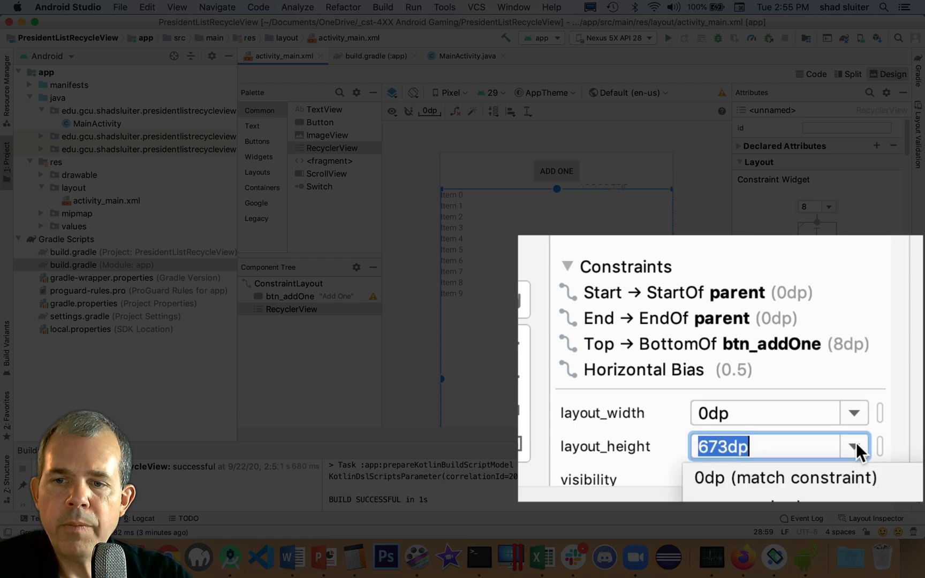
pyautogui.click(785, 477)
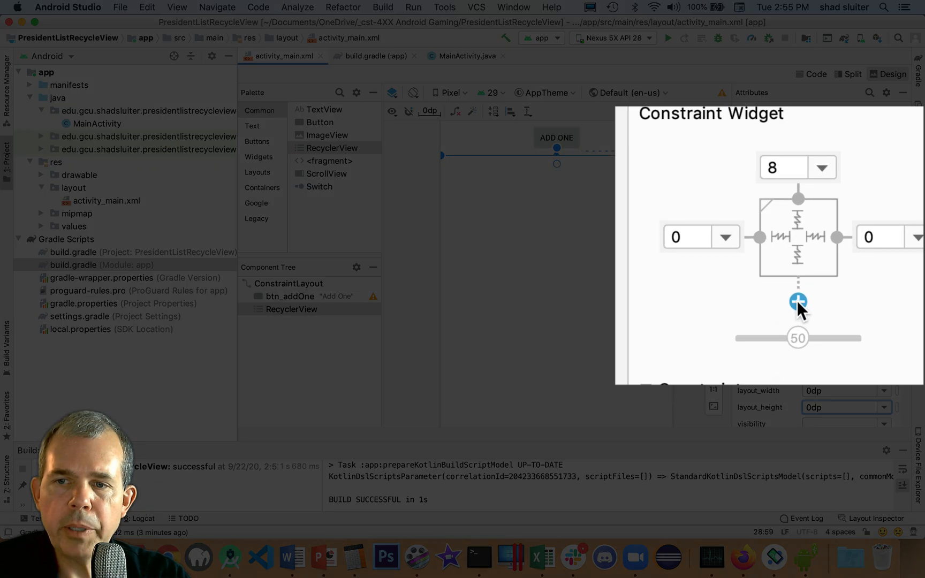
pyautogui.click(798, 301)
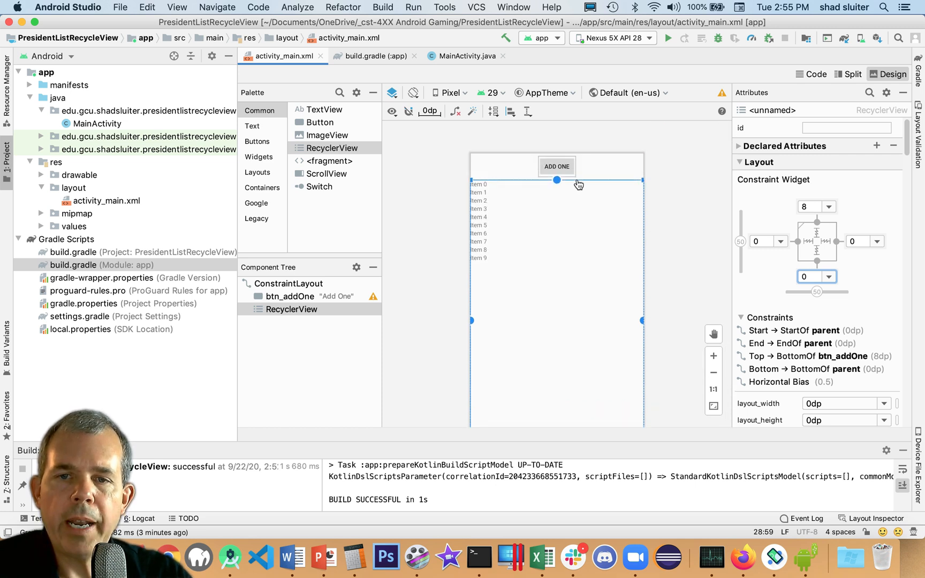
pyautogui.moveTo(602, 314)
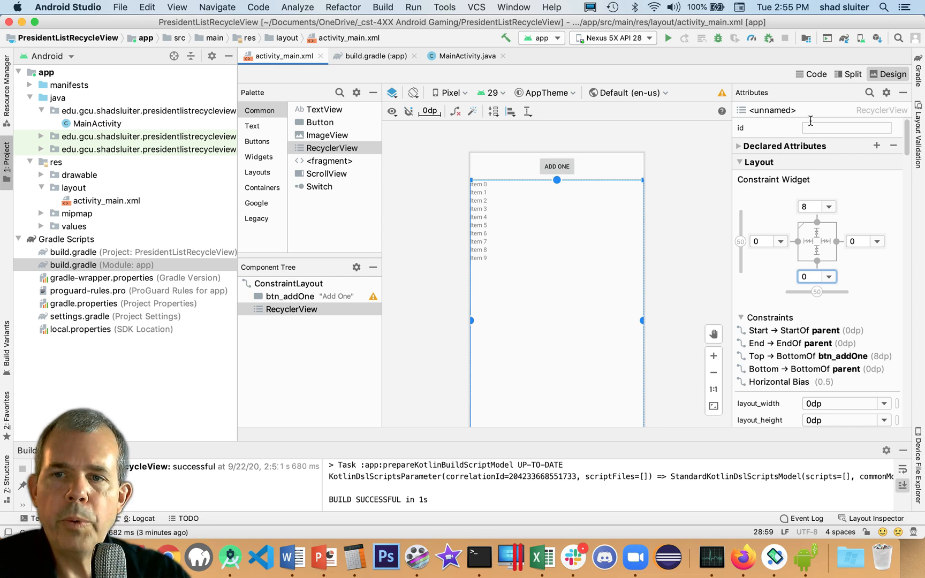
# Step: Set the RecyclerView id to lv_presidentList, then begin File > New > Activity
pyautogui.click(847, 127)
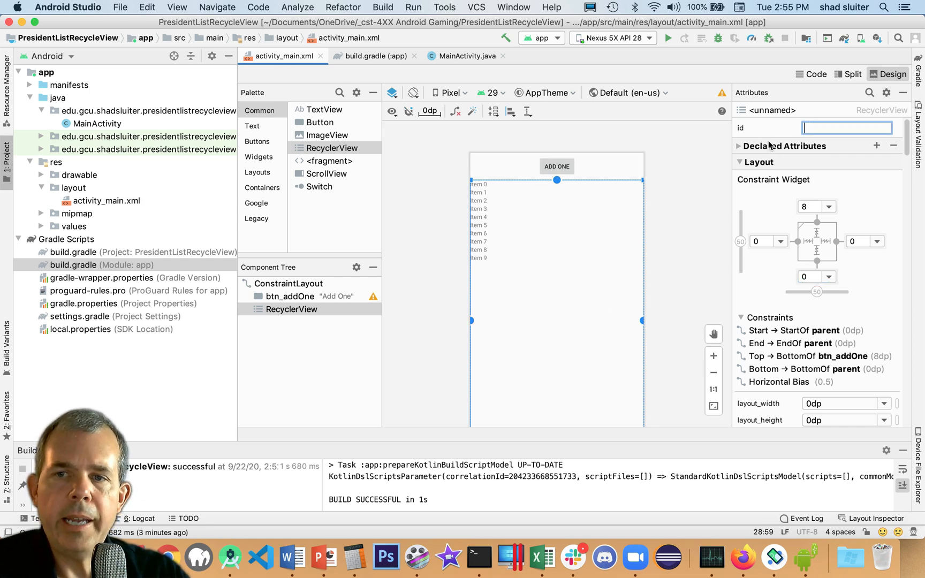
pyautogui.write('lv')
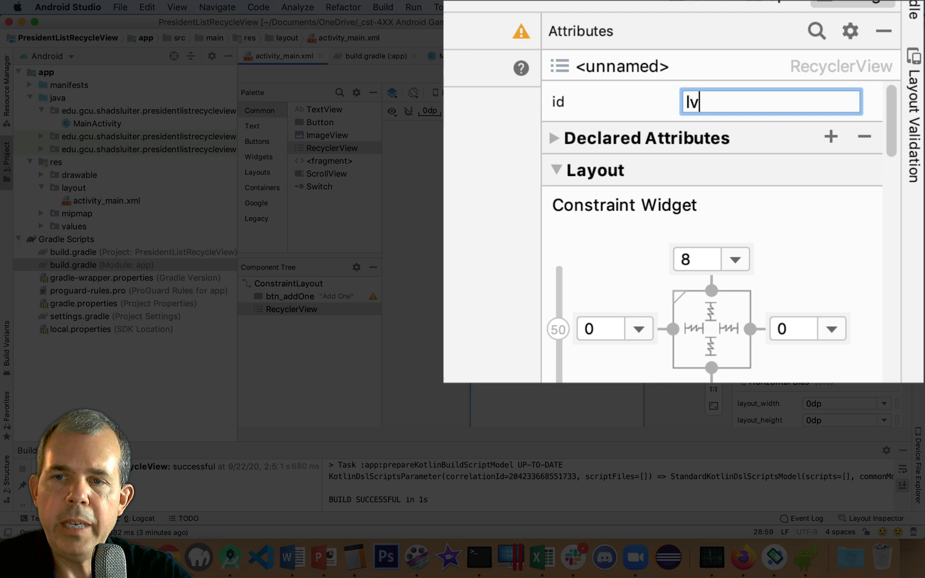
pyautogui.write('_pre')
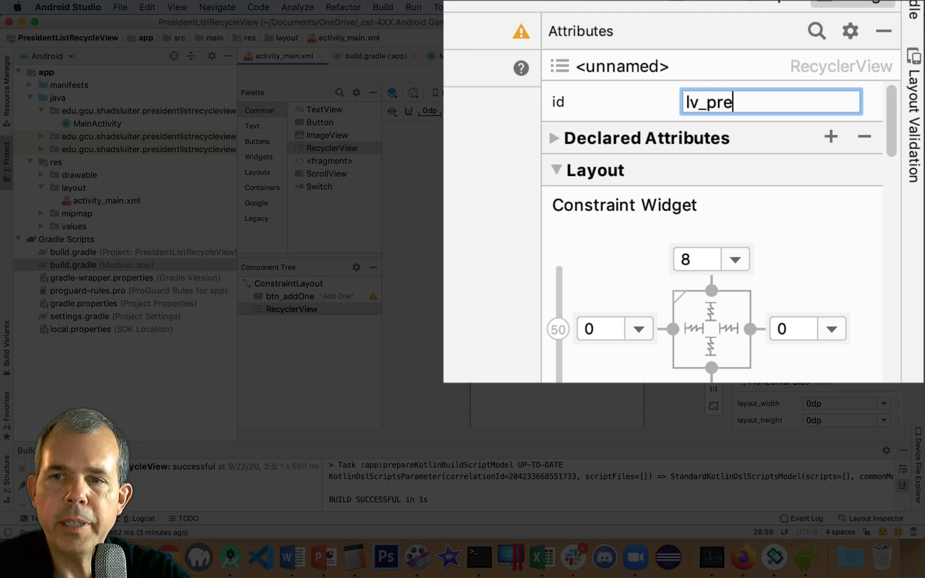
pyautogui.write('sidentList')
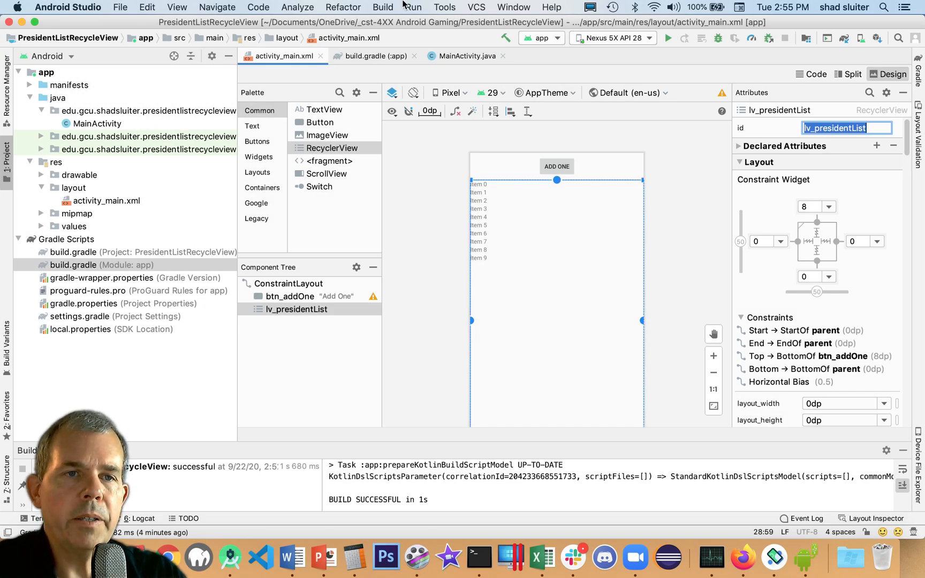
pyautogui.click(120, 8)
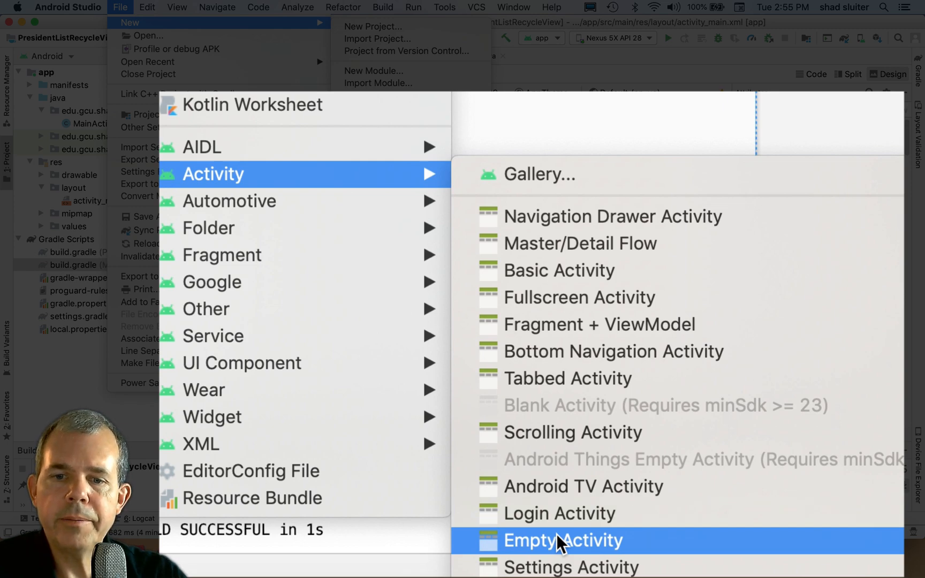
# Step: Create an Empty Activity named AddEditOne with layout activity_add_edit_one
pyautogui.click(563, 540)
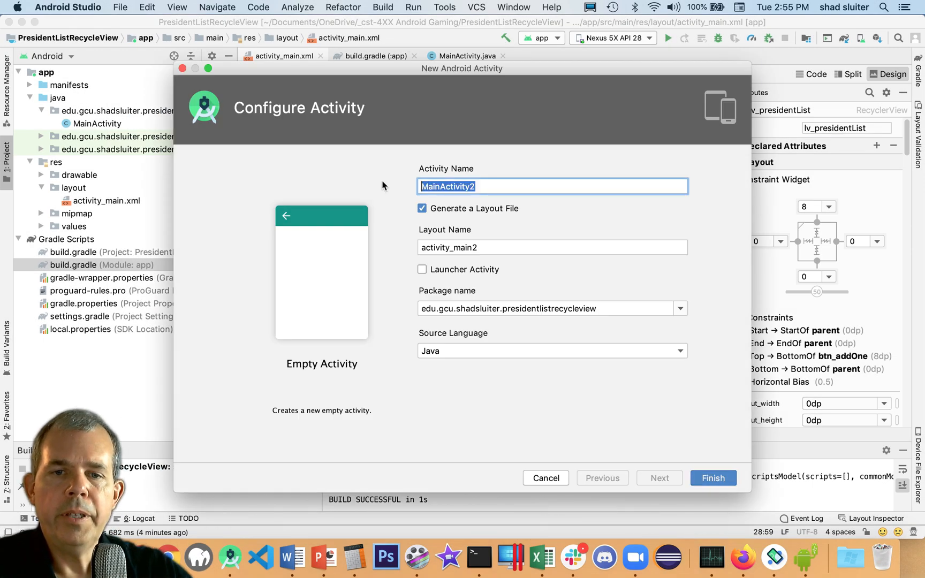
pyautogui.write('AddE')
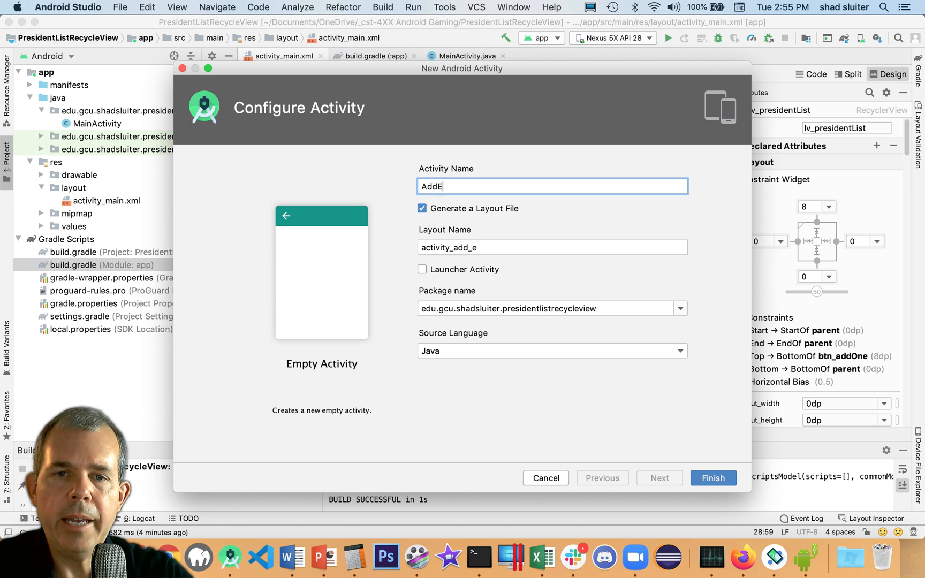
pyautogui.write('ditOne')
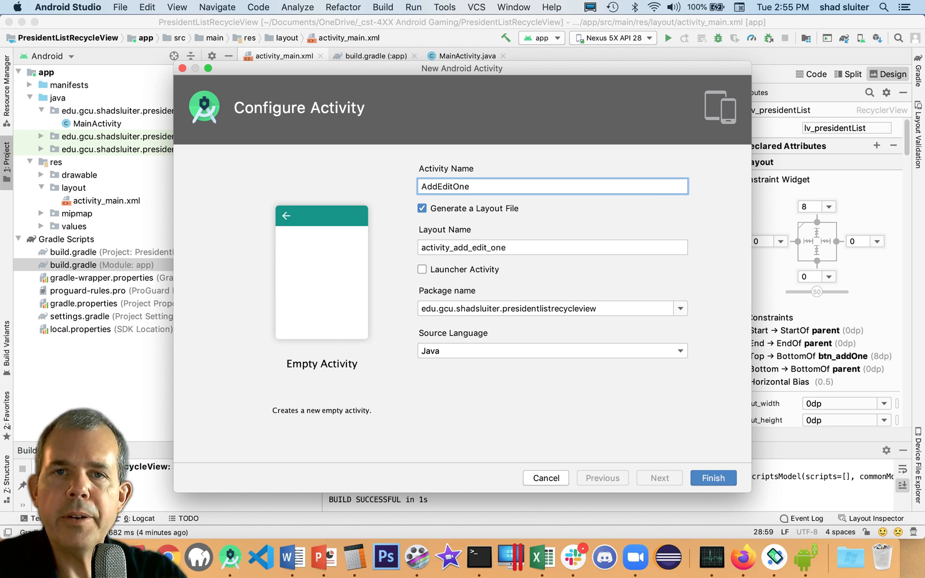
pyautogui.moveTo(586, 350)
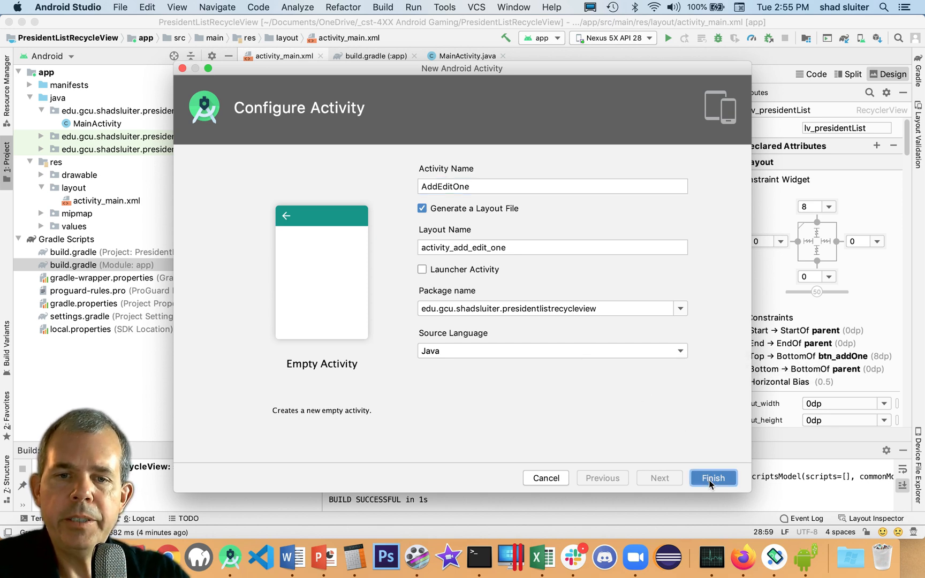
pyautogui.click(713, 478)
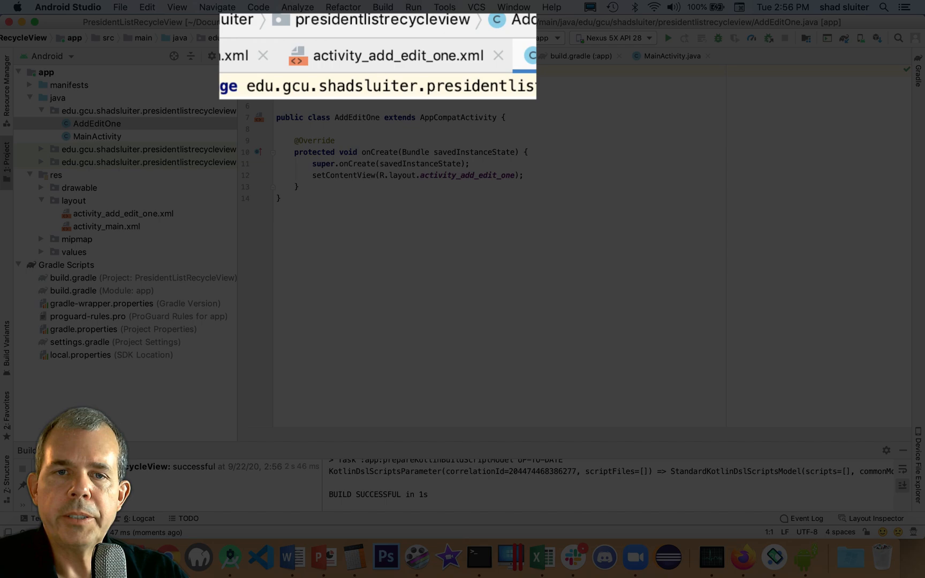
# Step: Label the text views Id, Name:, Date and Image URL:, then enlarge the label text size
pyautogui.click(395, 56)
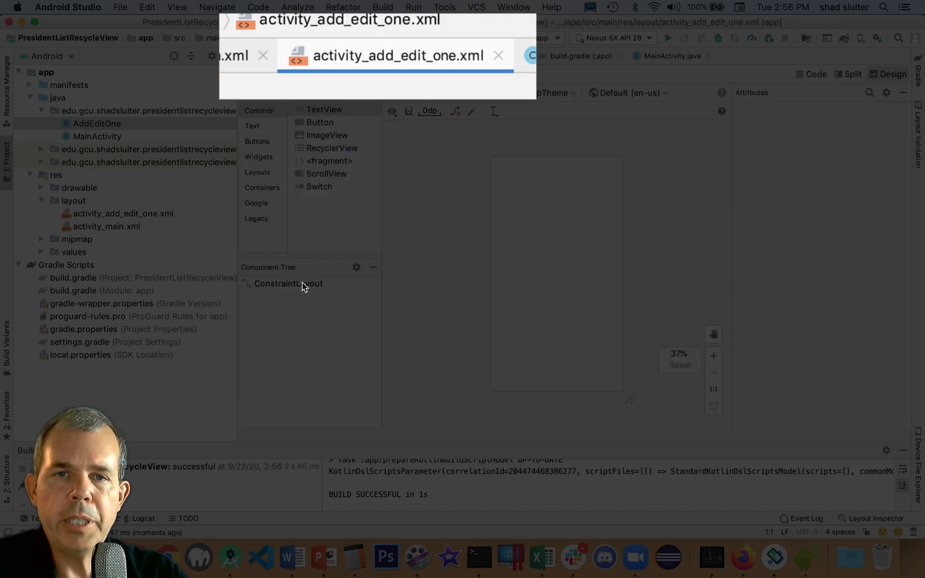
pyautogui.click(385, 55)
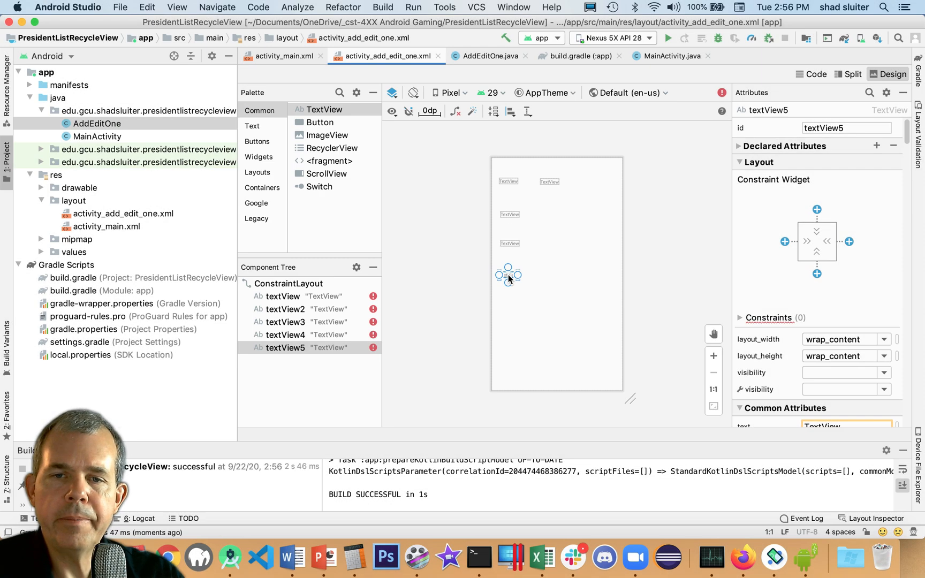
pyautogui.write('Id')
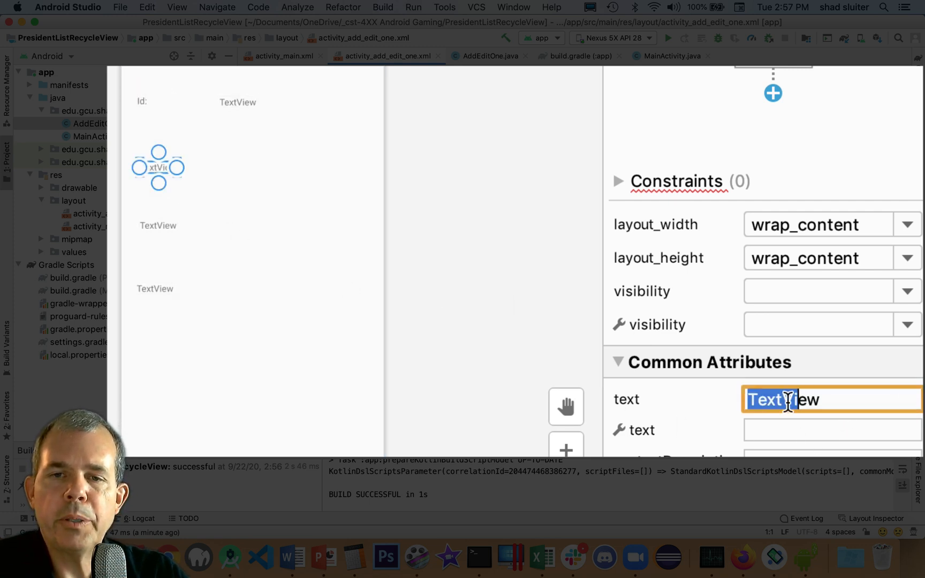
pyautogui.write('Name:')
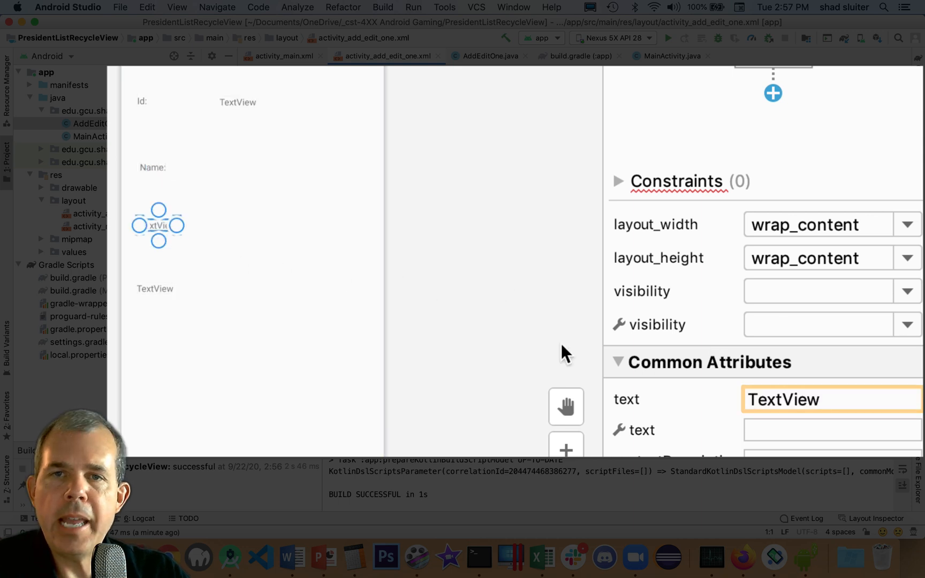
pyautogui.write('Dat')
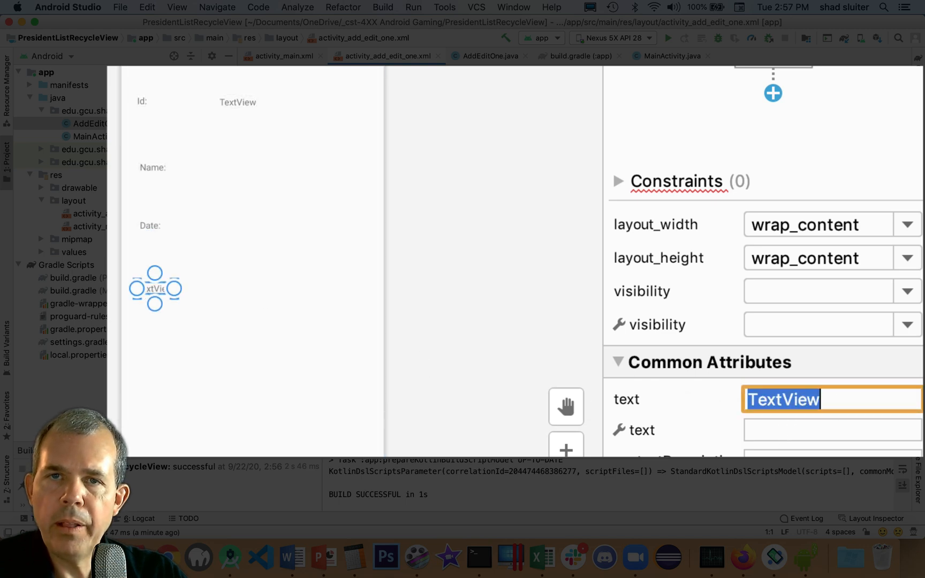
pyautogui.write('Image URL:')
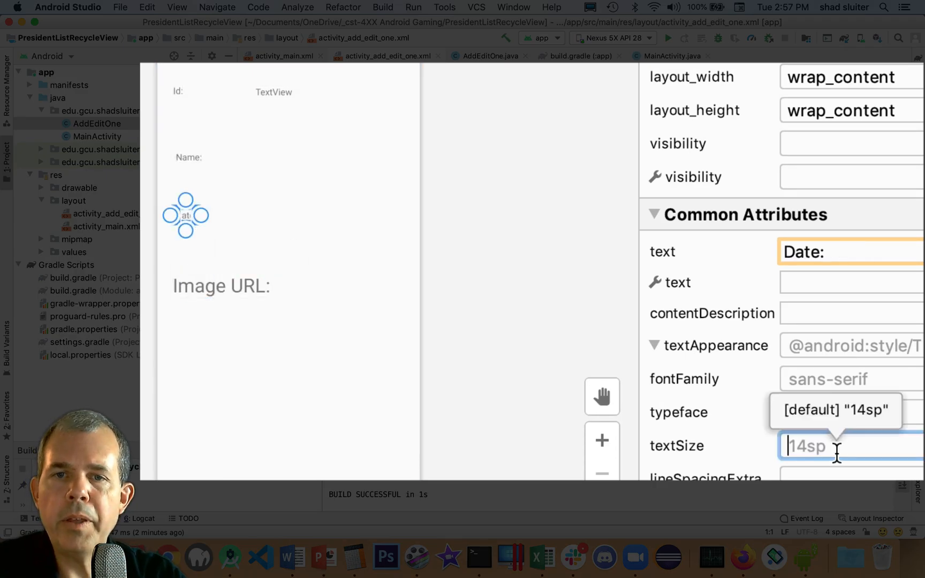
pyautogui.click(188, 157)
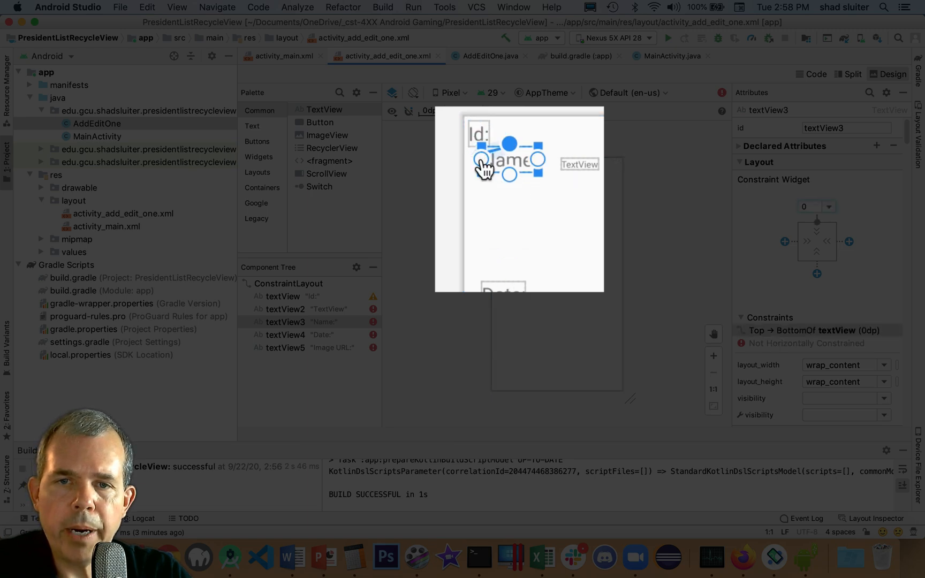
# Step: Anchor the Name: label to the left edge with an 8dp top margin below Id:
pyautogui.click(827, 206)
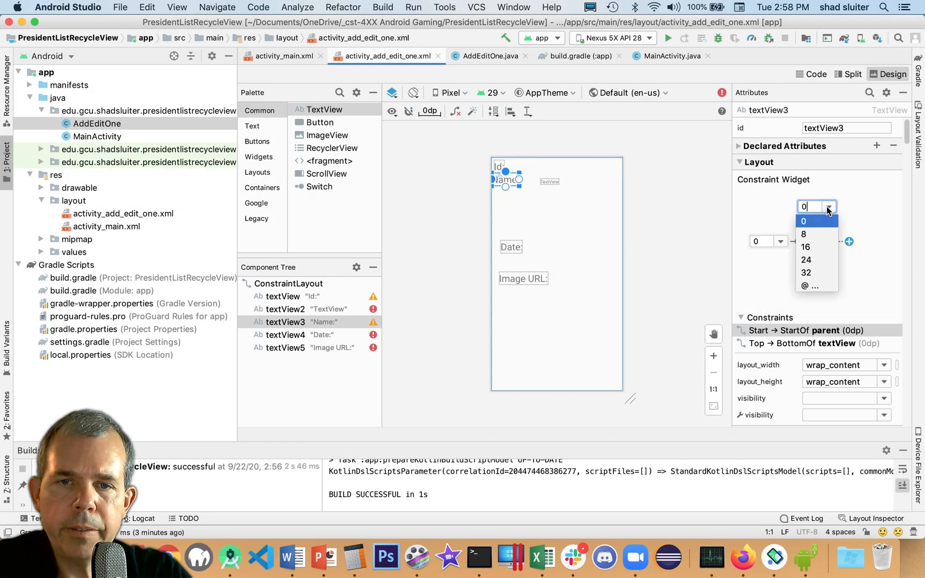
pyautogui.click(804, 234)
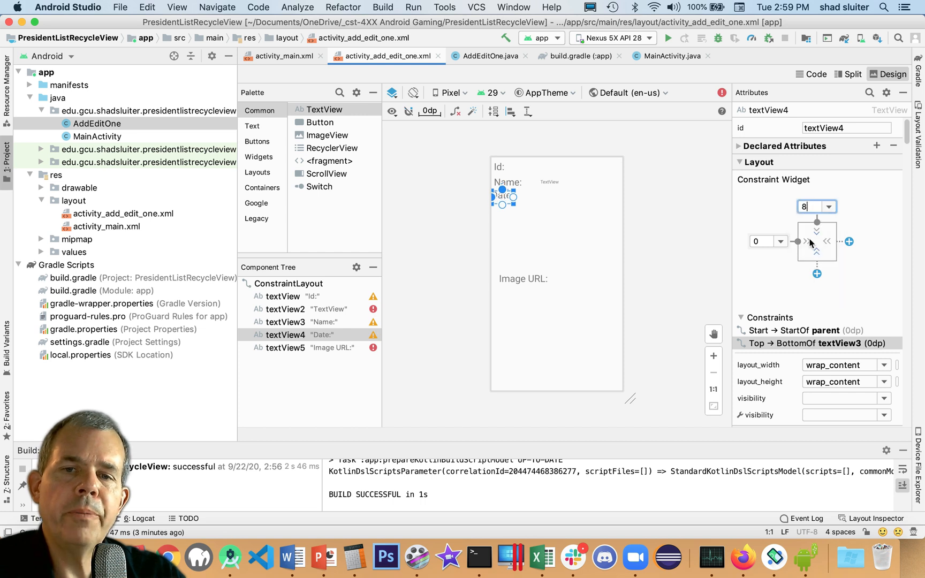
pyautogui.write('8')
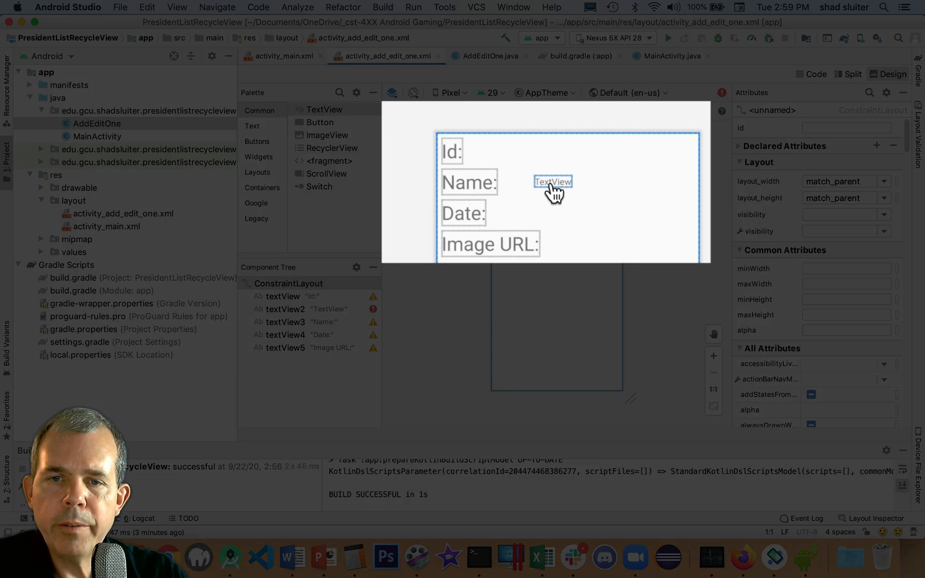
# Step: Constrain the value view 8dp after Id:, rename it tv_presidentIdNumber and set its text to 0
pyautogui.click(552, 181)
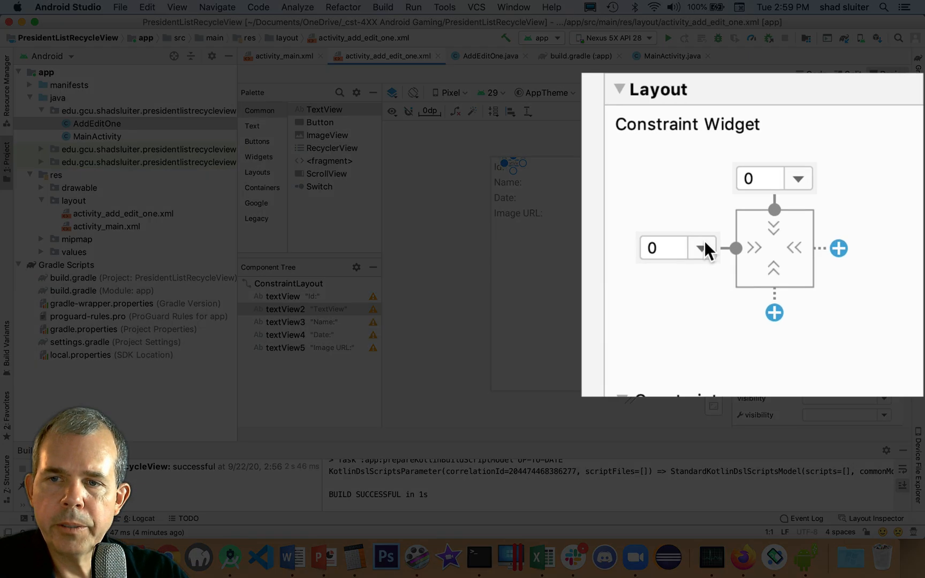
pyautogui.write('8')
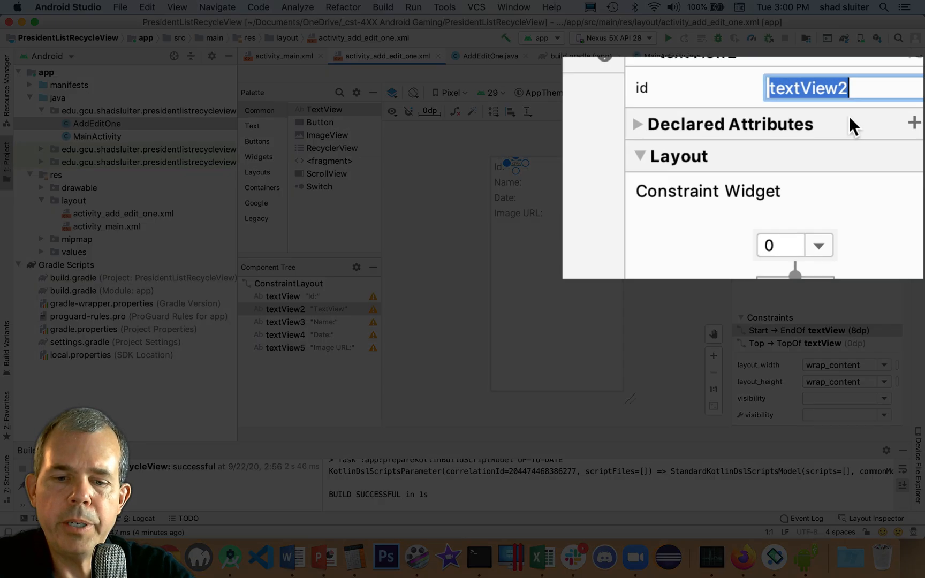
pyautogui.write('tv_presidentIdNumber')
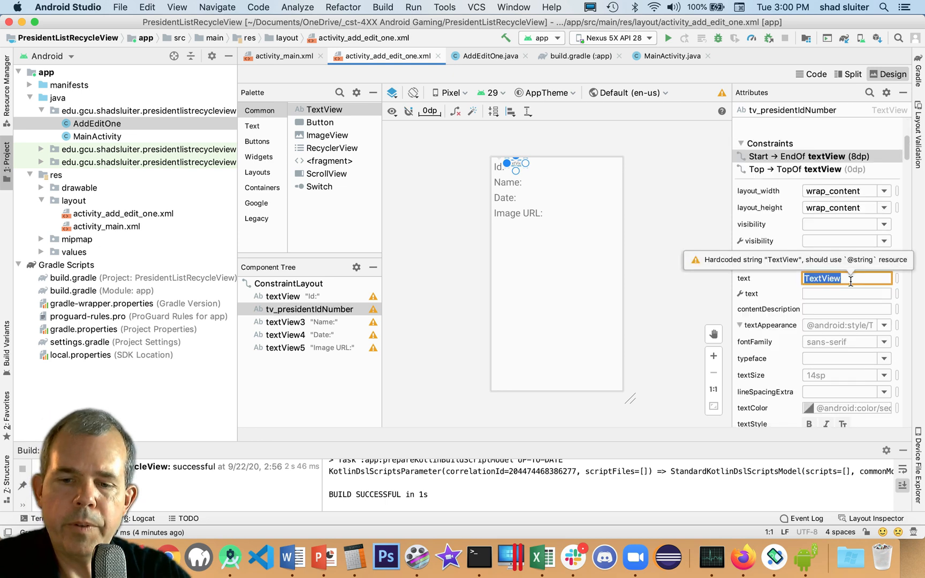
pyautogui.write('0')
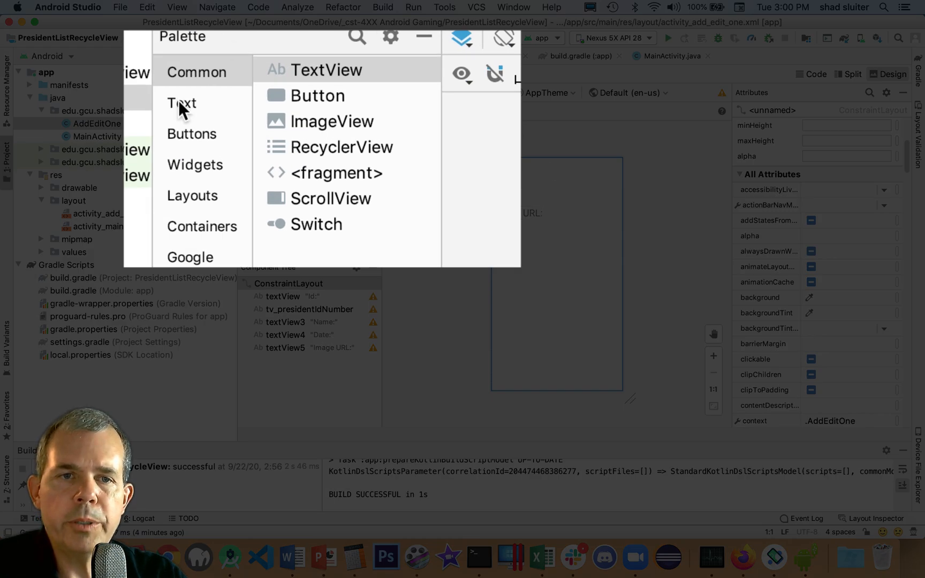
# Step: Add Plain Text fields and align the first two with the tops of Name: and Date:
pyautogui.click(182, 102)
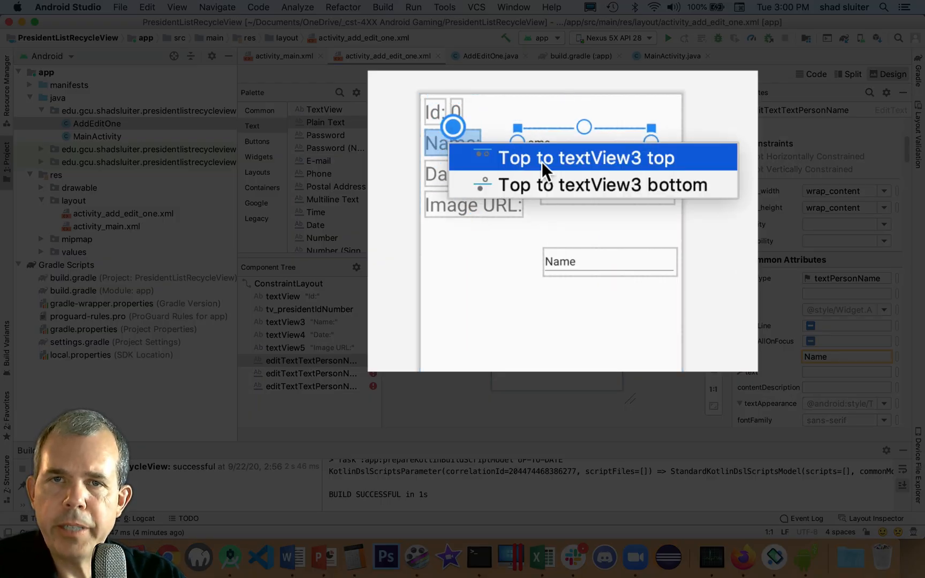
pyautogui.click(594, 157)
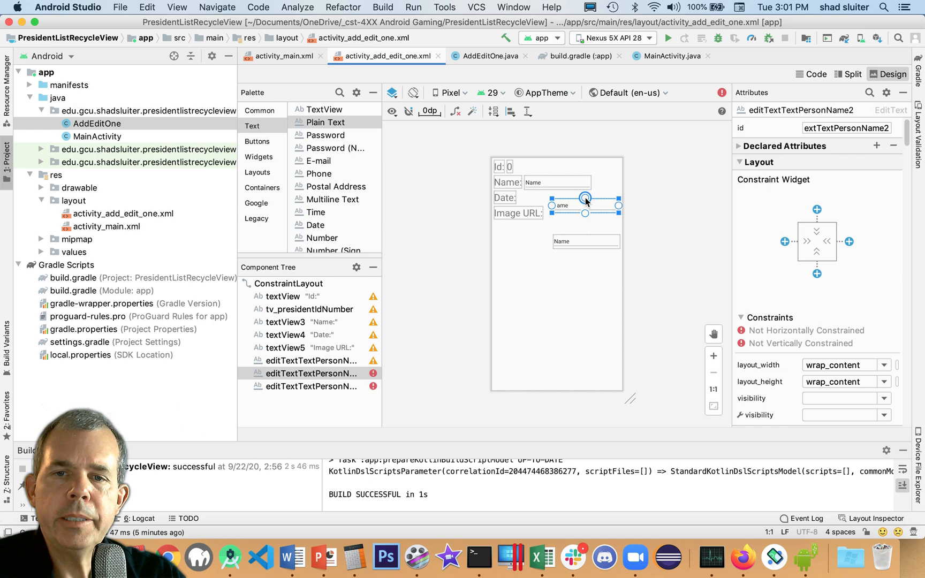
pyautogui.click(586, 196)
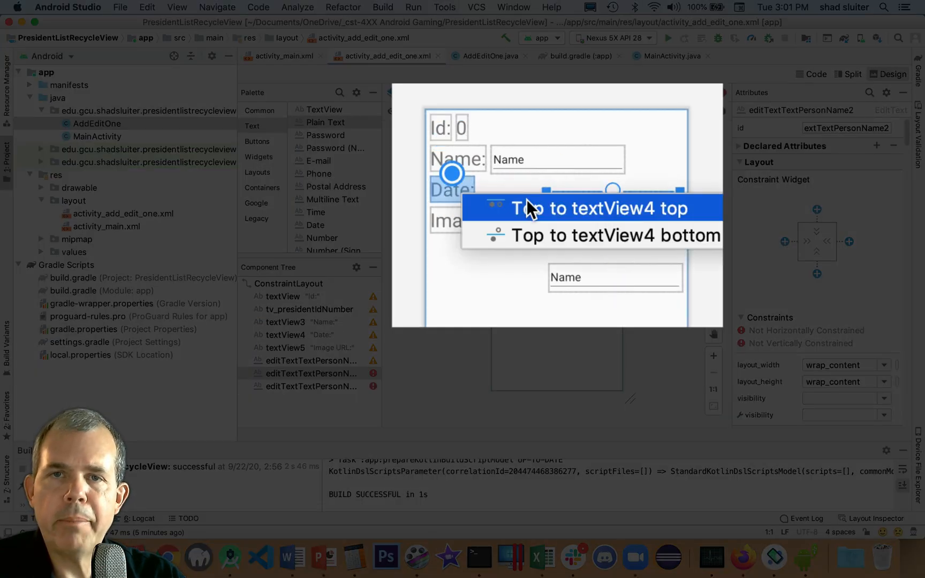
pyautogui.click(595, 208)
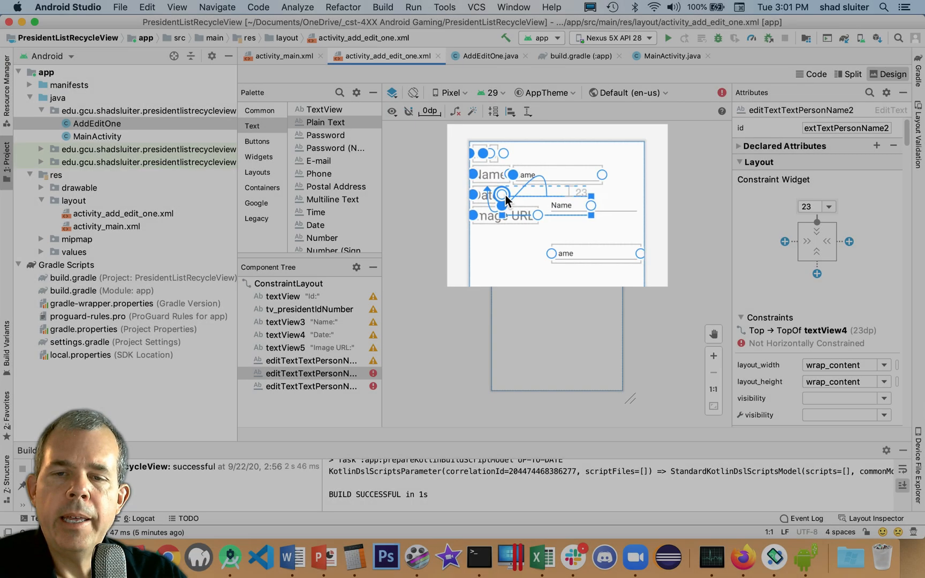
# Step: Clear the second field's top margin and line the third field up with Image URL:
pyautogui.click(829, 206)
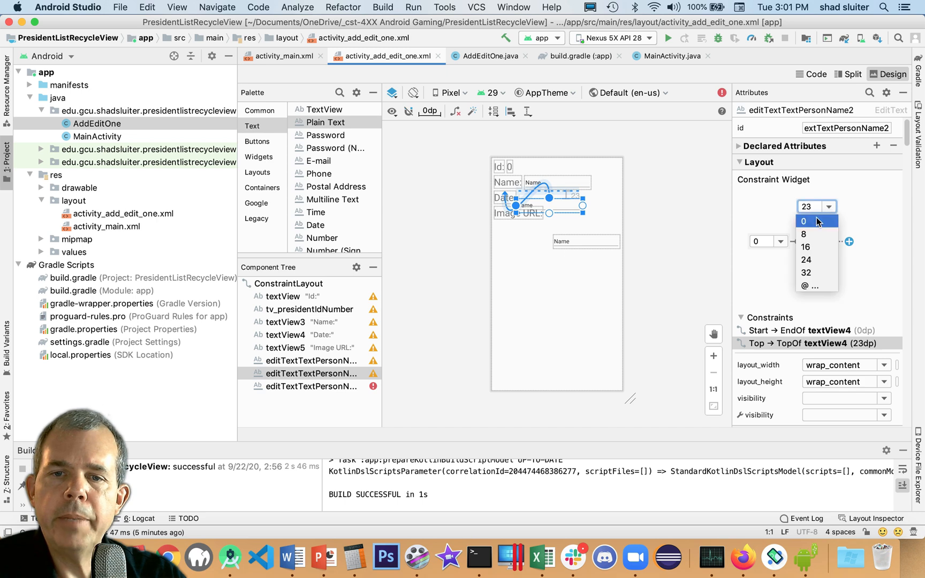
pyautogui.click(803, 221)
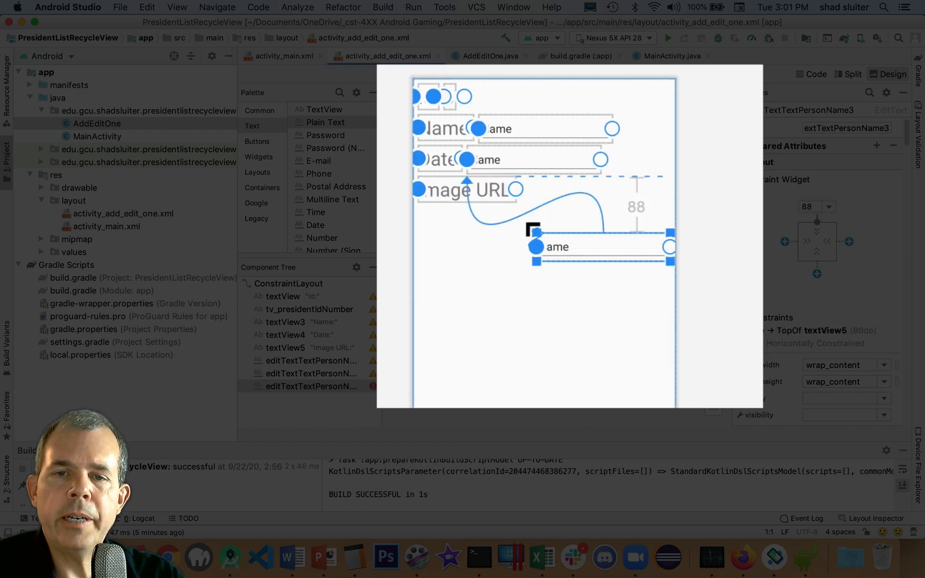
pyautogui.click(829, 206)
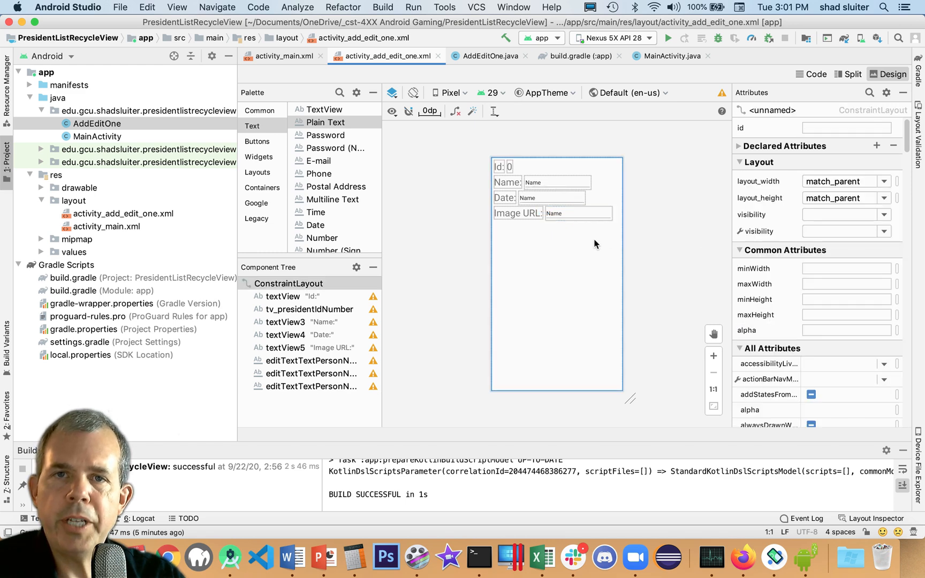
pyautogui.moveTo(563, 172)
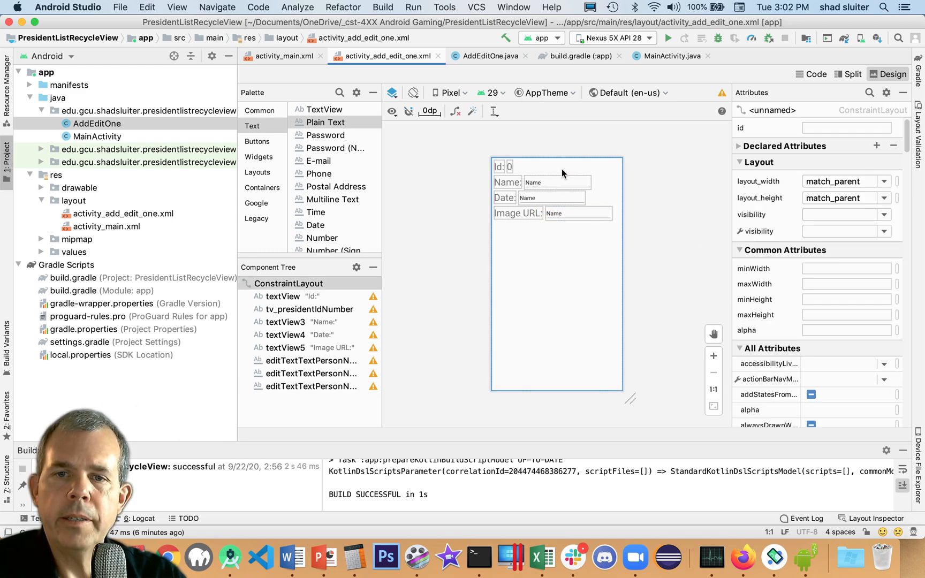
# Step: Rename the name field et_presidentName and give it the hint Name
pyautogui.click(543, 182)
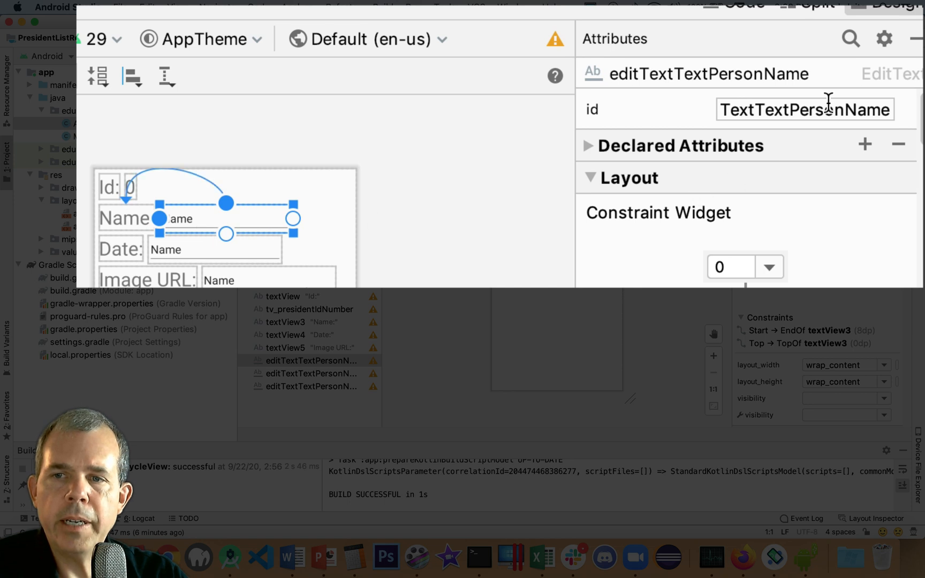
pyautogui.tripleClick(804, 109)
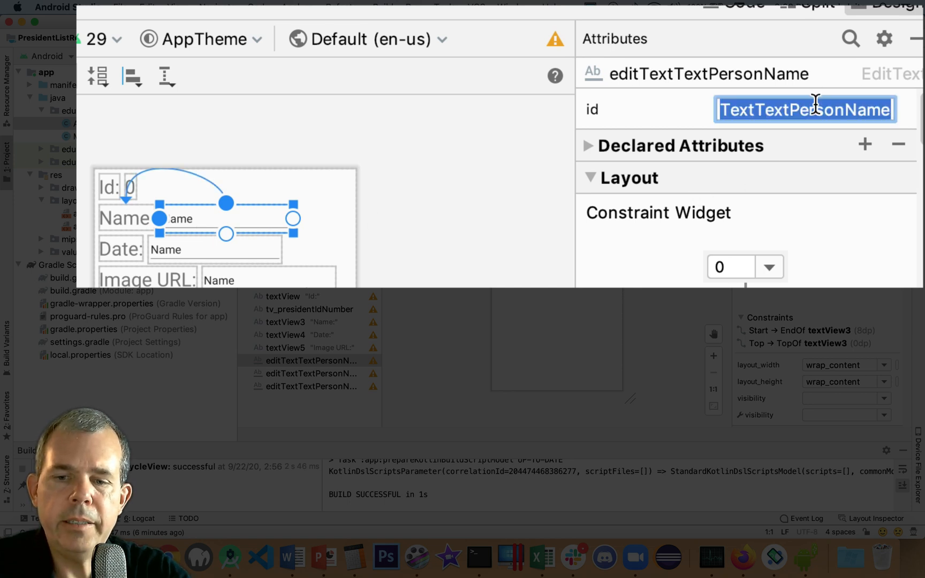
pyautogui.write('et_')
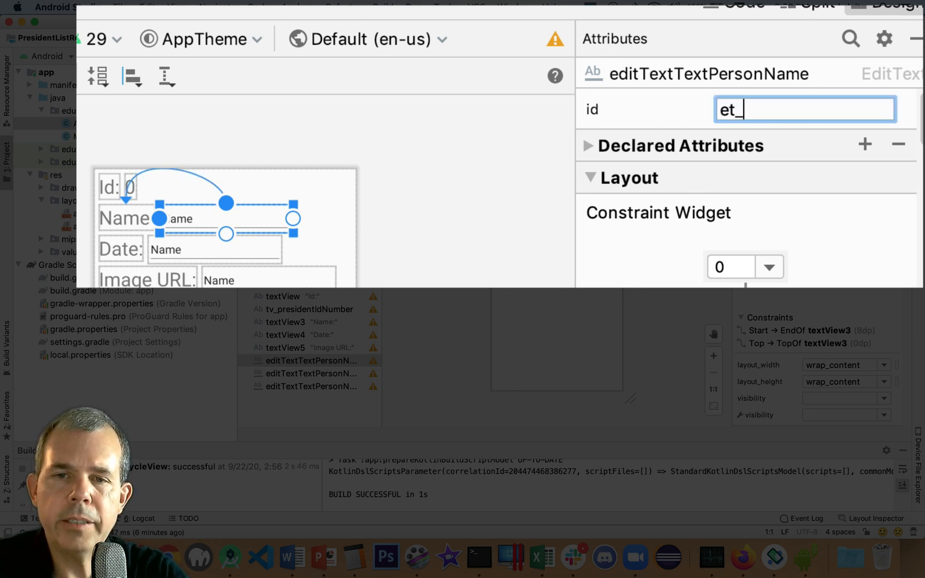
pyautogui.write('pre')
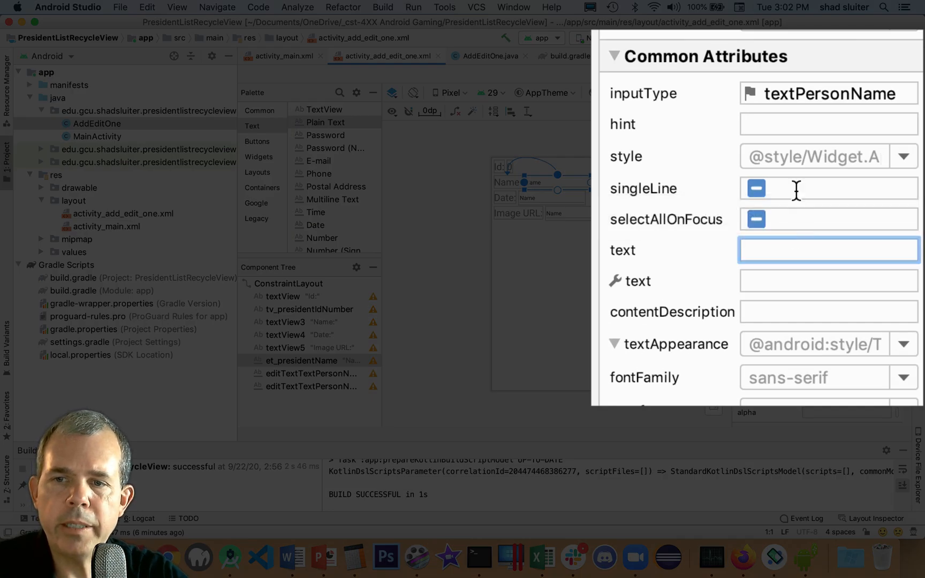
pyautogui.click(826, 124)
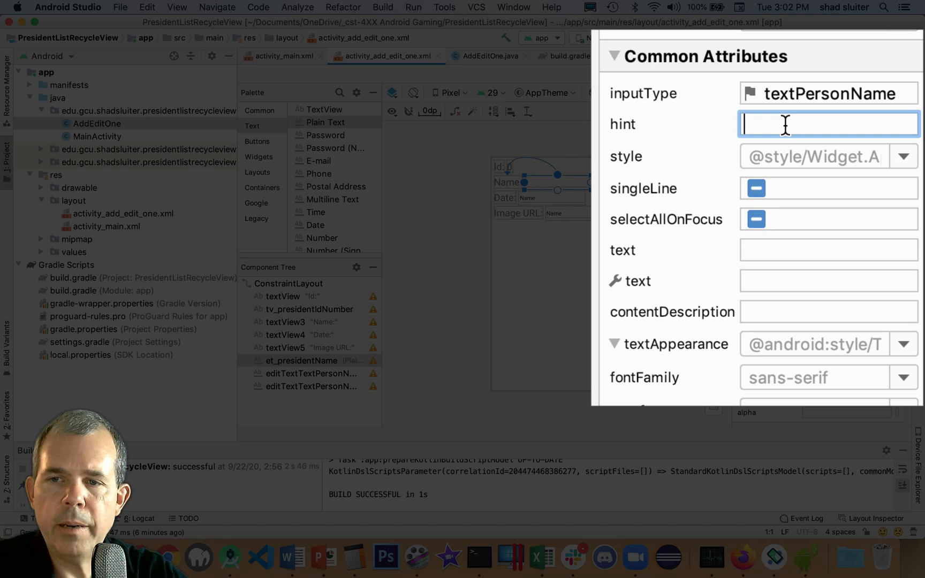
pyautogui.write('Name')
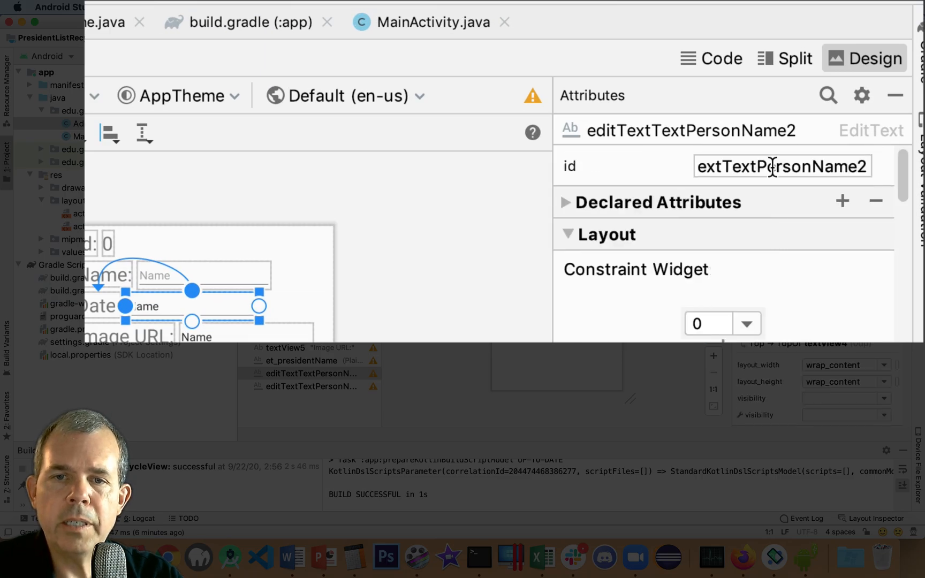
# Step: Rename the date field et_dateElection with hint Date
pyautogui.write('et')
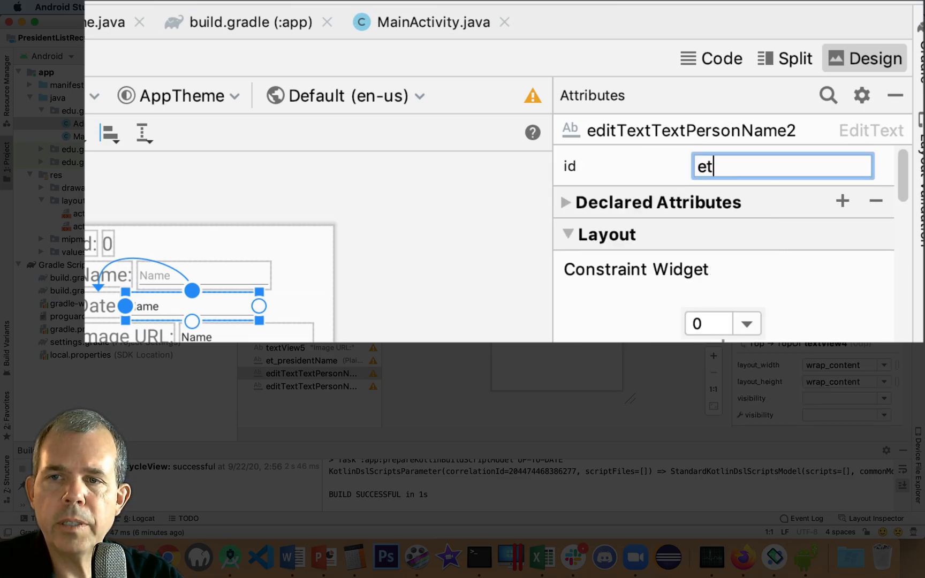
pyautogui.write('_date')
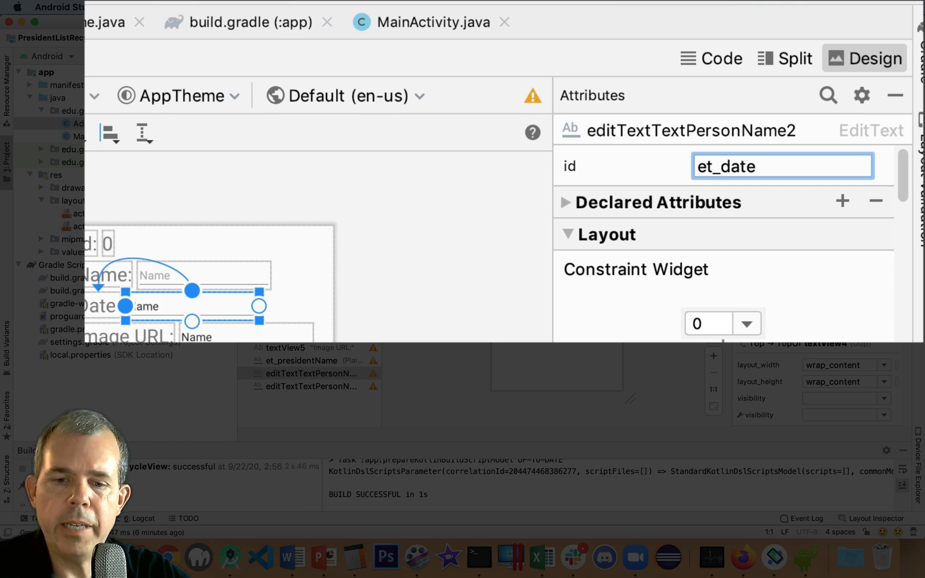
pyautogui.write('Election')
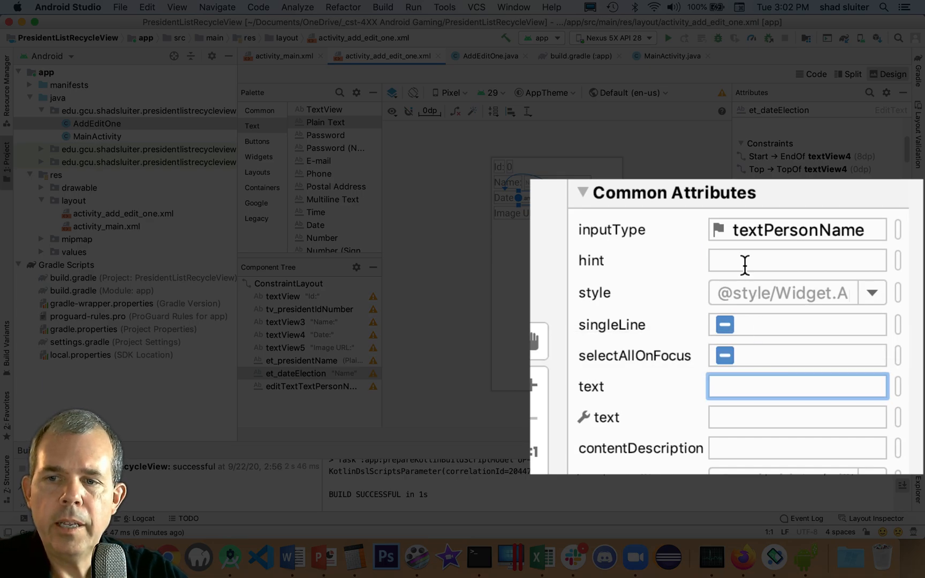
pyautogui.write('Date')
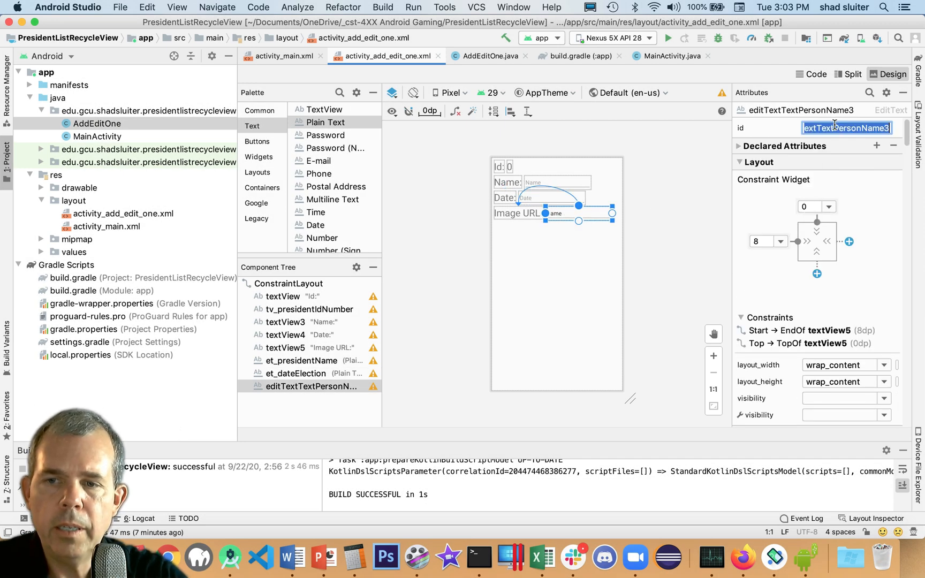
# Step: Rename the last field et_pictureURL and give it the hint picture URL
pyautogui.write('et_')
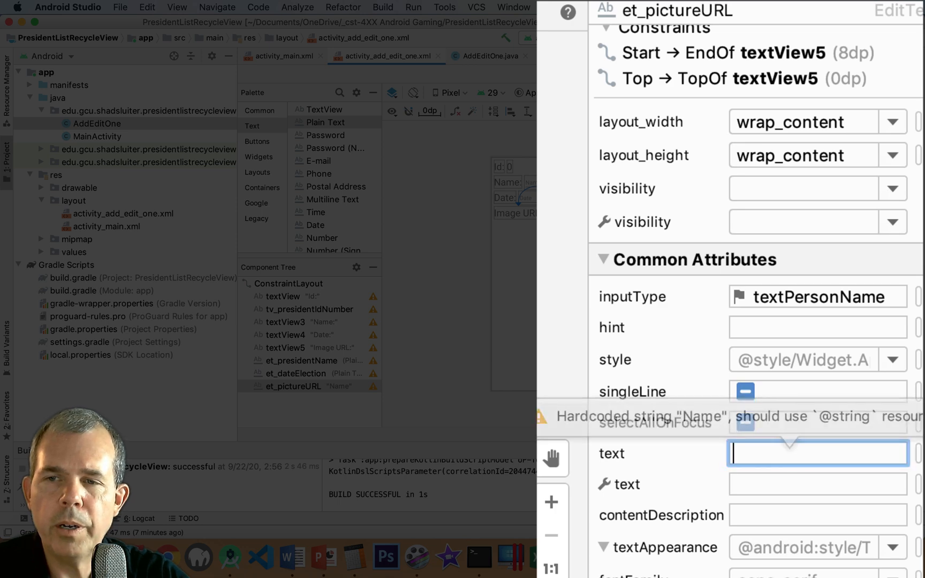
pyautogui.click(817, 327)
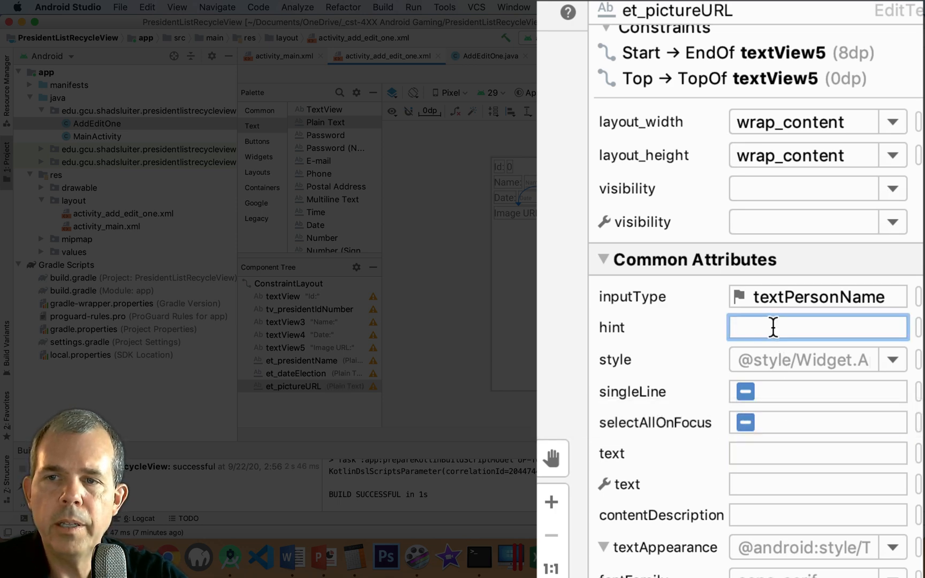
pyautogui.write('picture URL')
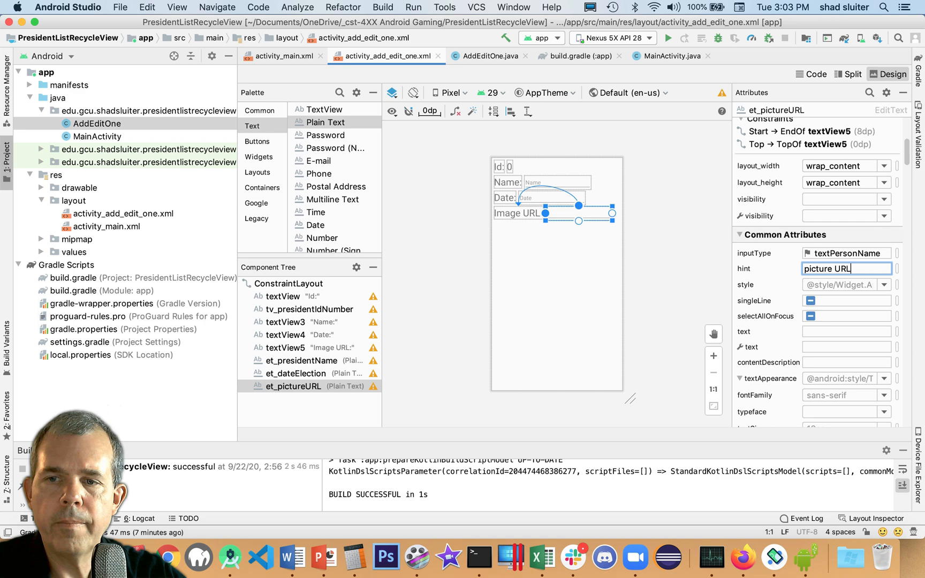
pyautogui.tripleClick(846, 268)
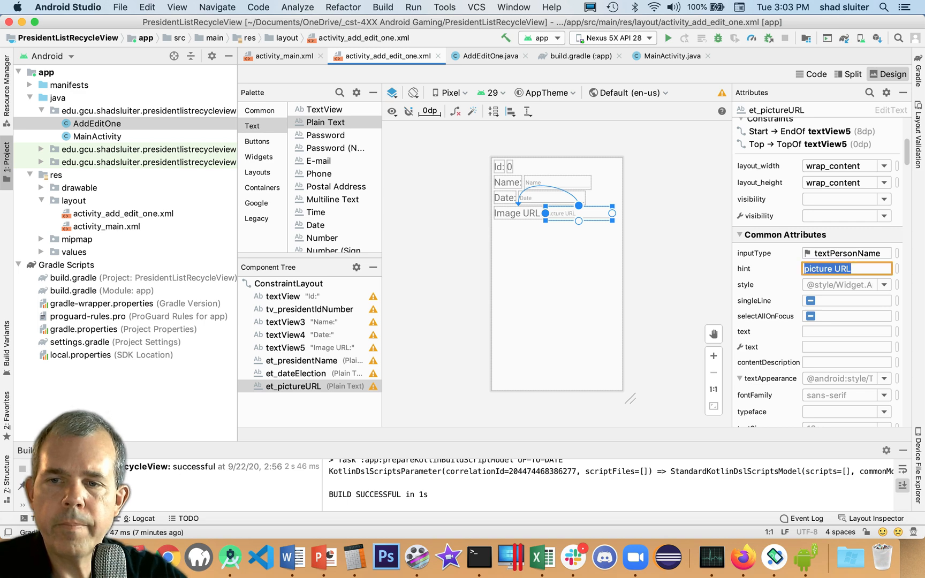
pyautogui.click(548, 265)
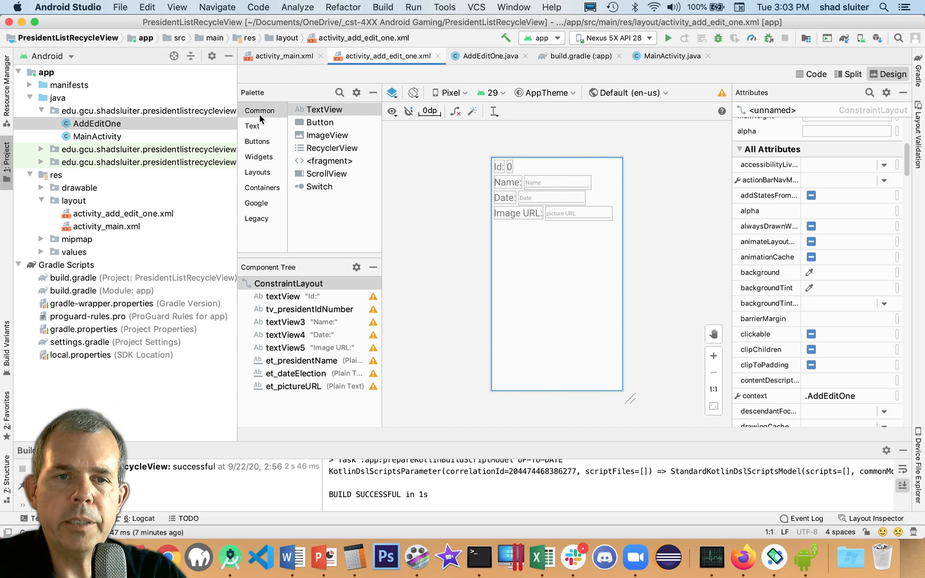
# Step: Add two buttons with ids btn_ok and btn_cancel, labelled OK and Cancel
pyautogui.click(259, 110)
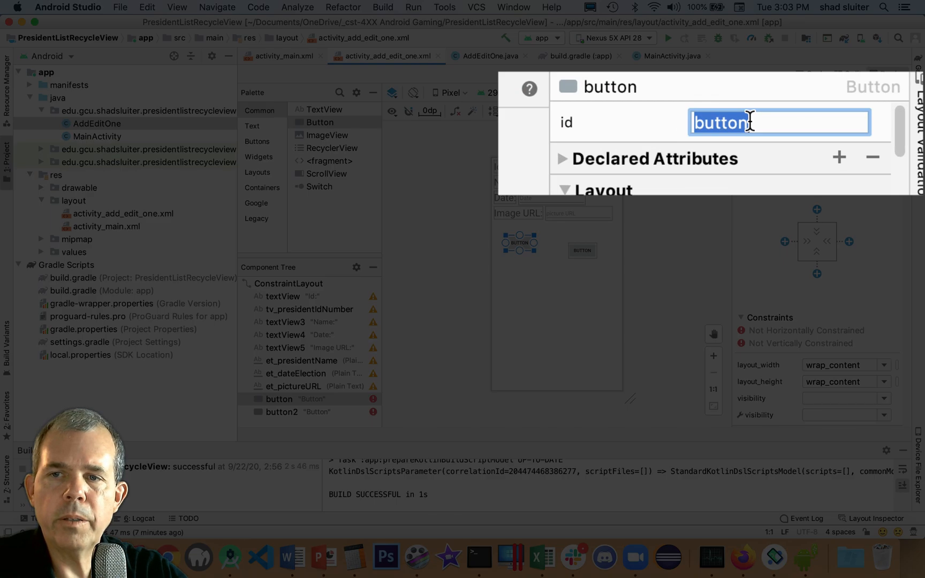
pyautogui.write('btn_ok')
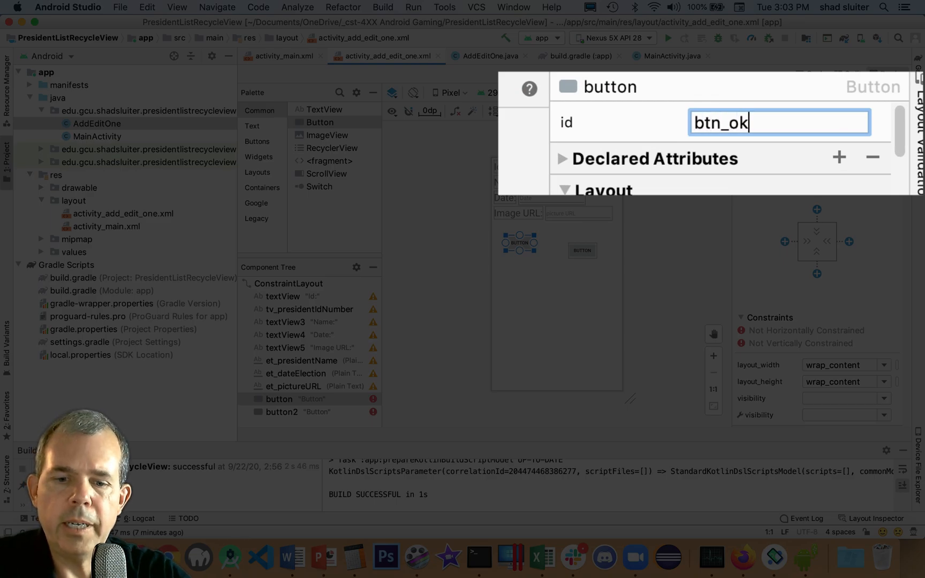
pyautogui.press('Return')
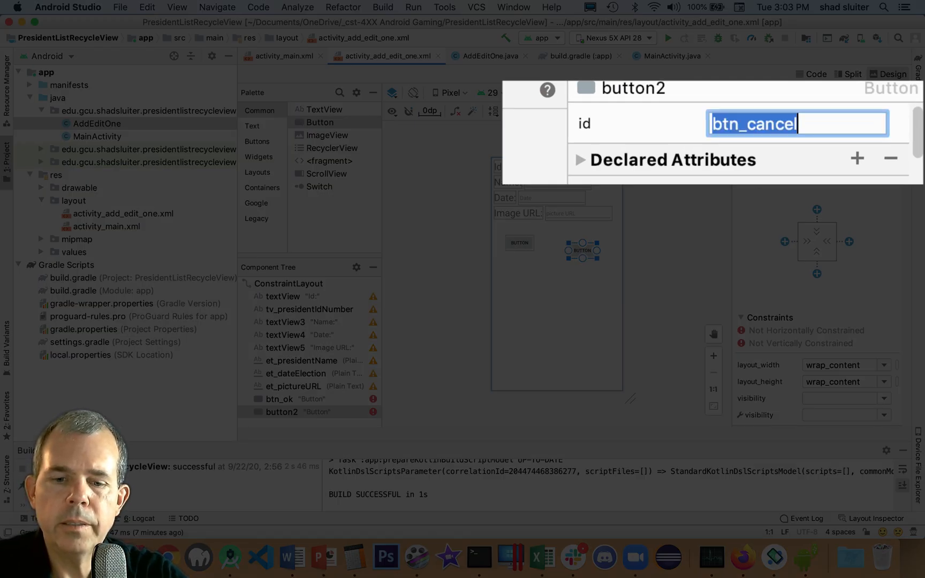
pyautogui.press('Return')
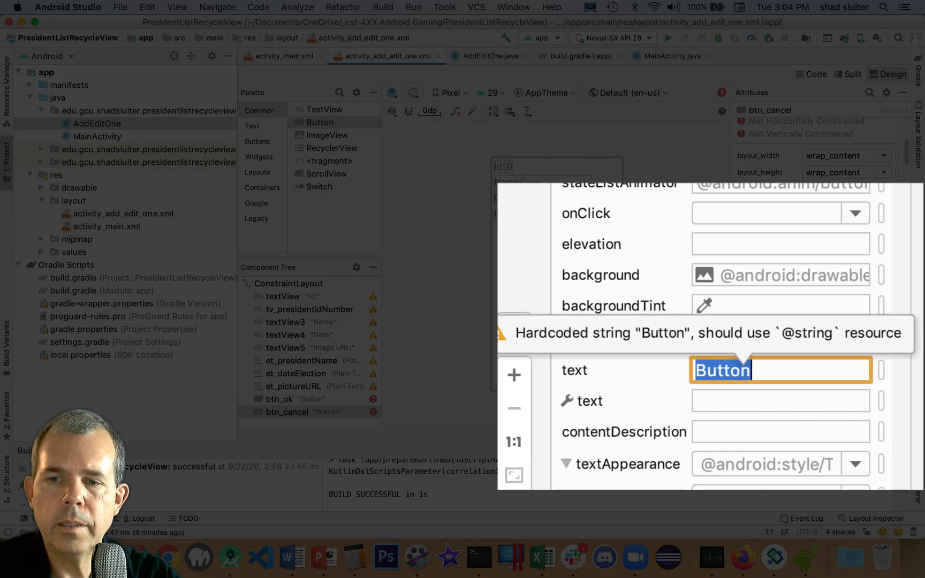
pyautogui.write('Cancel')
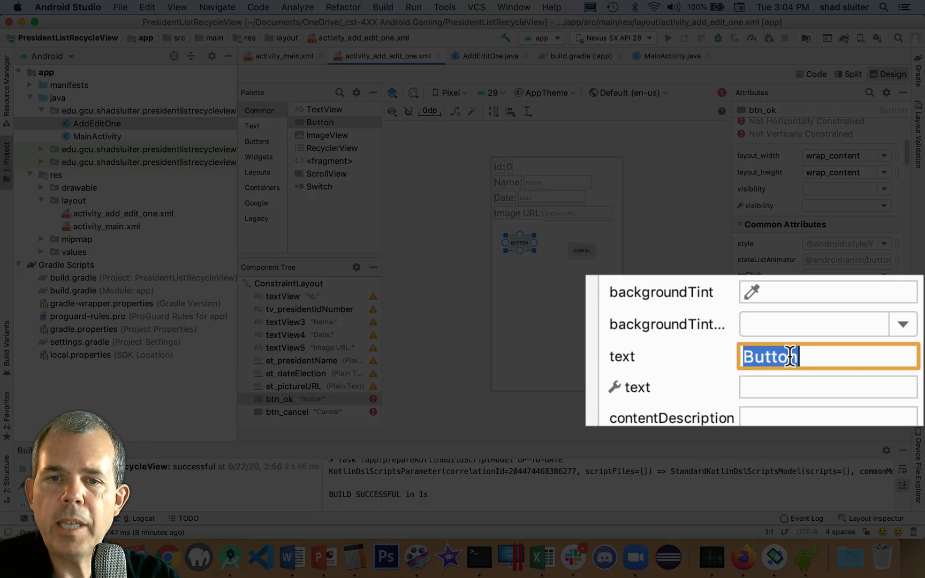
pyautogui.write('OK')
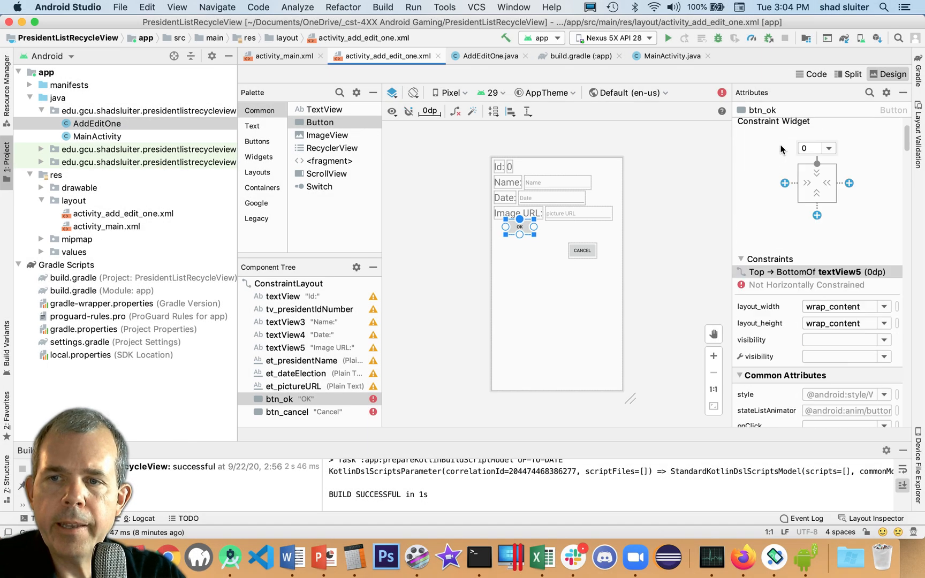
# Step: Set a 16dp gap above OK and align Cancel's top with OK's top, no margin
pyautogui.click(824, 148)
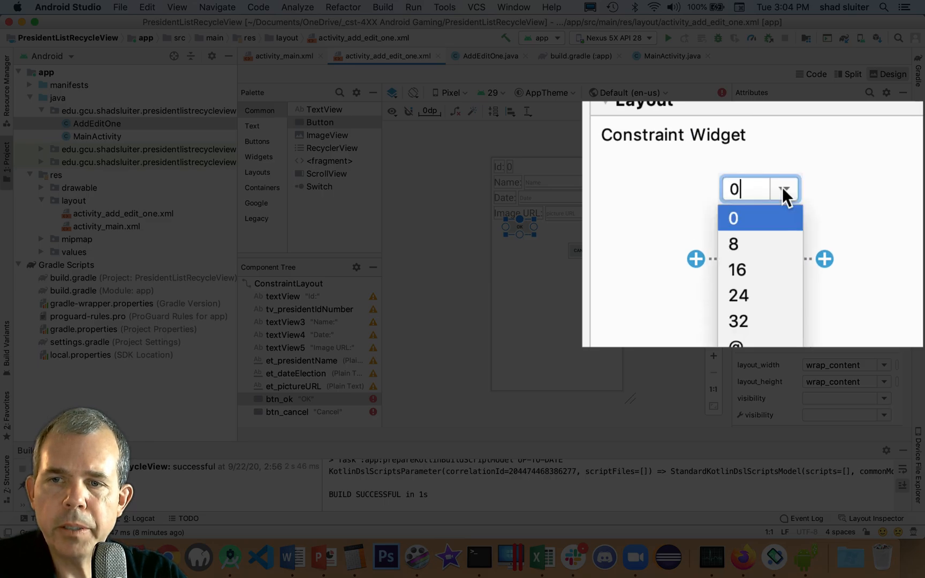
pyautogui.click(734, 269)
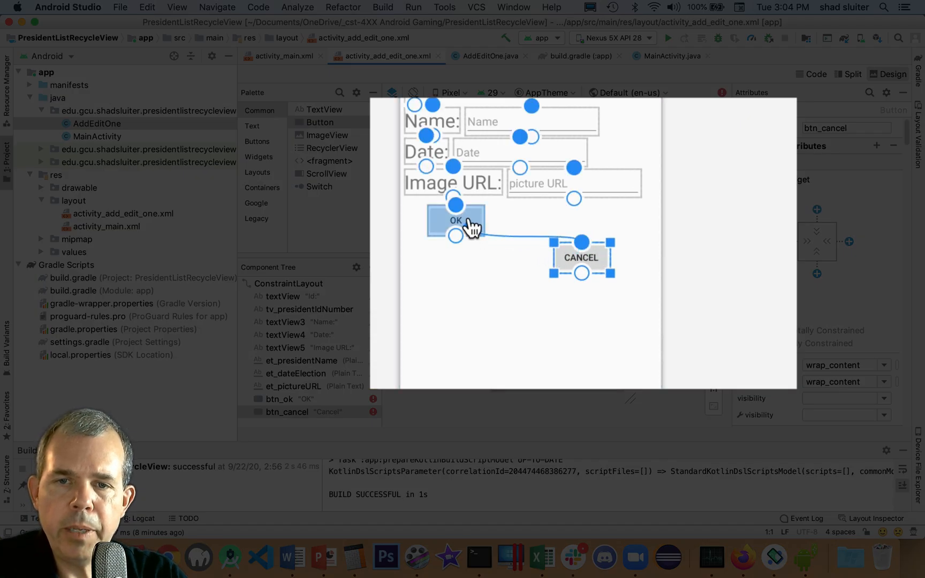
pyautogui.click(455, 234)
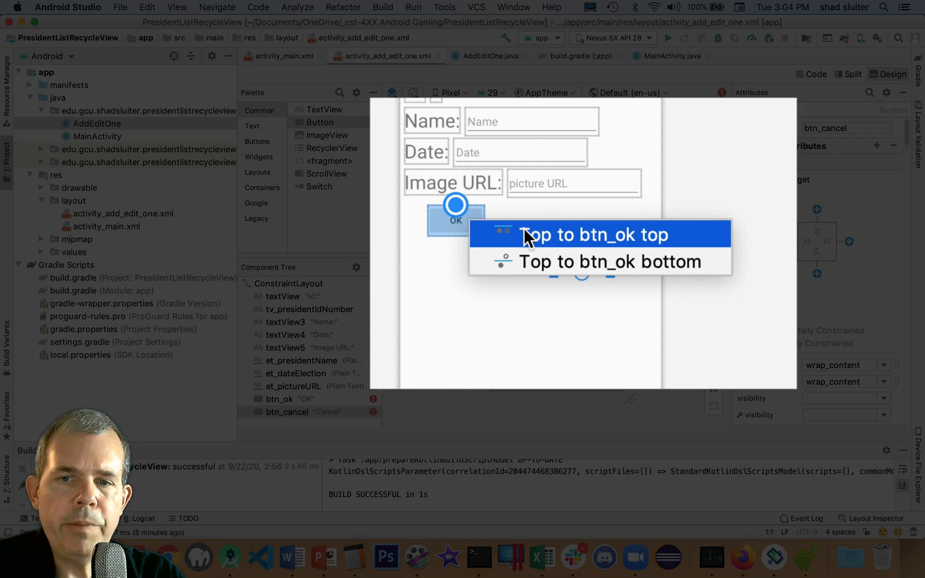
pyautogui.click(592, 233)
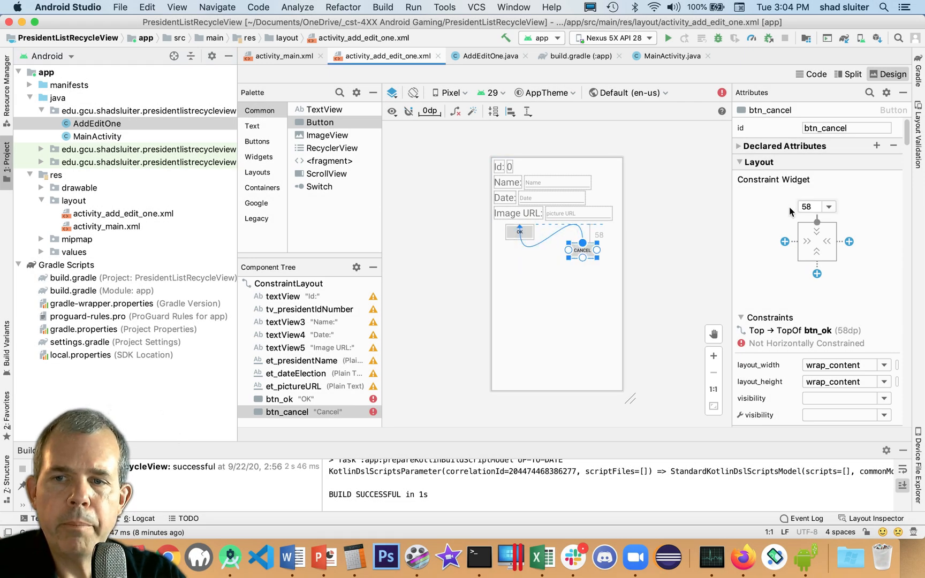
pyautogui.click(817, 207)
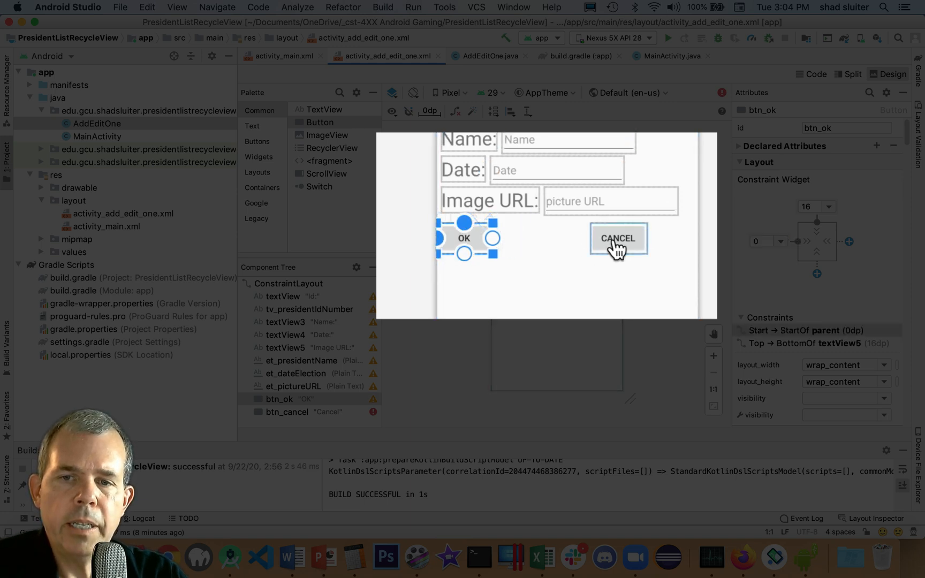
# Step: Link OK's end to Cancel's start and try linking Cancel's start to OK
pyautogui.click(617, 238)
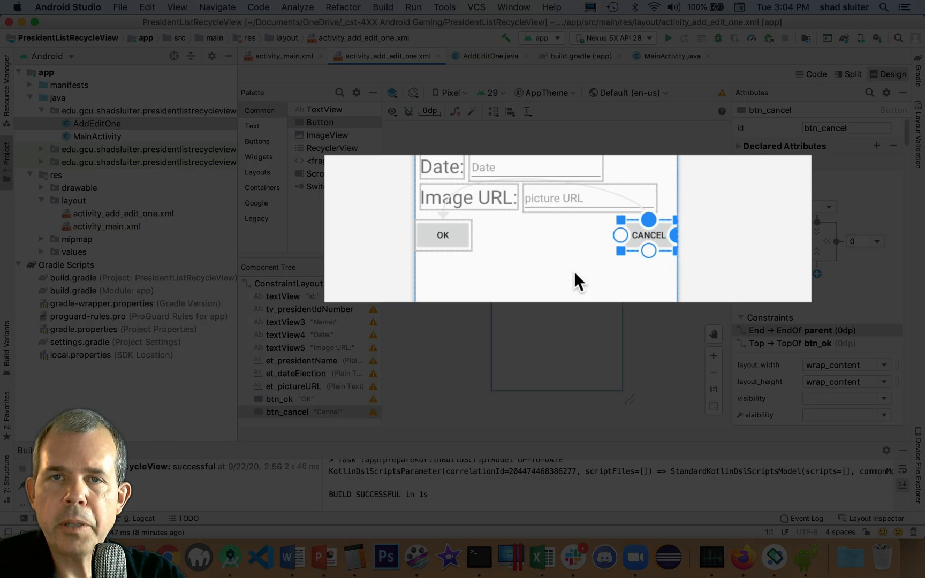
pyautogui.click(443, 234)
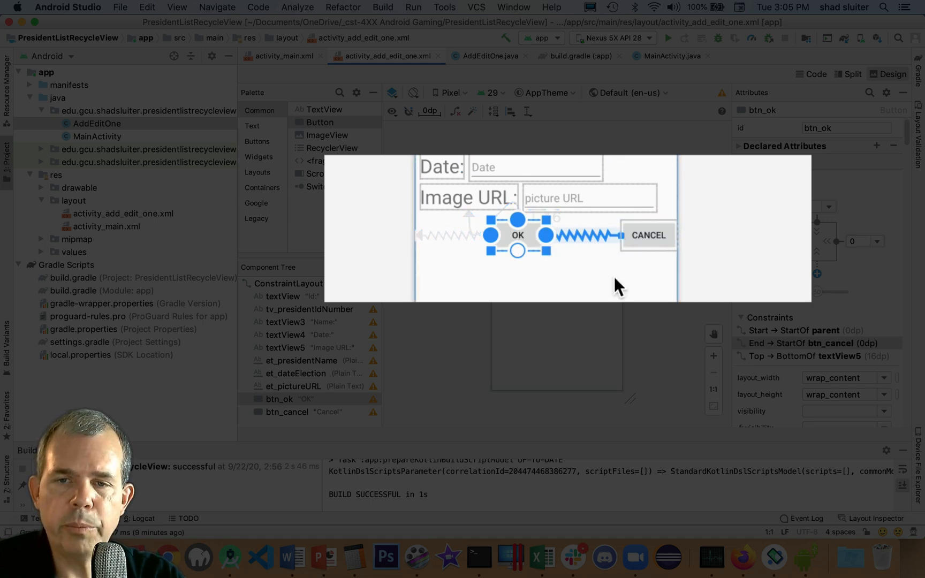
pyautogui.click(646, 234)
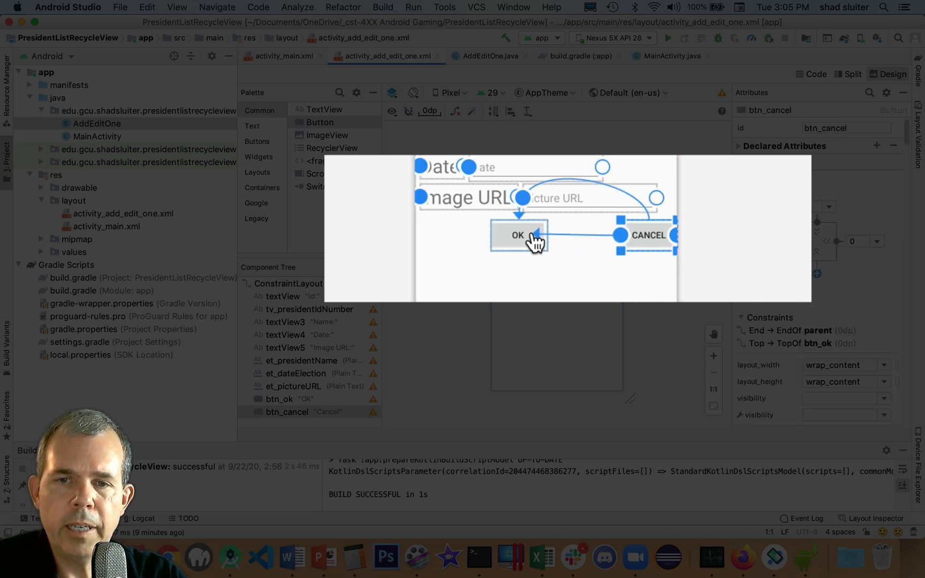
pyautogui.moveTo(528, 245)
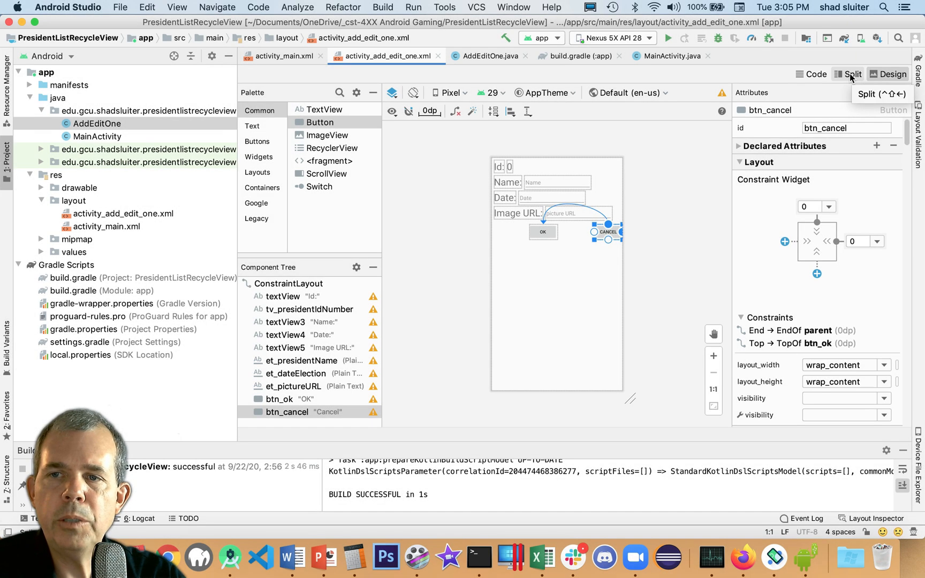
# Step: In Split view, start a layout_constraintStart_toEndOf attribute on btn_cancel's XML
pyautogui.click(849, 74)
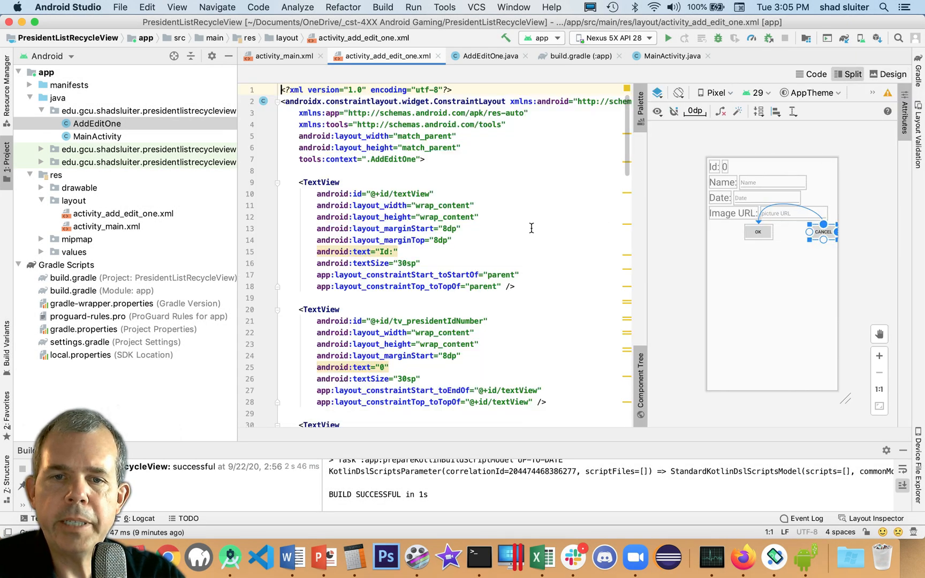
pyautogui.moveTo(826, 240)
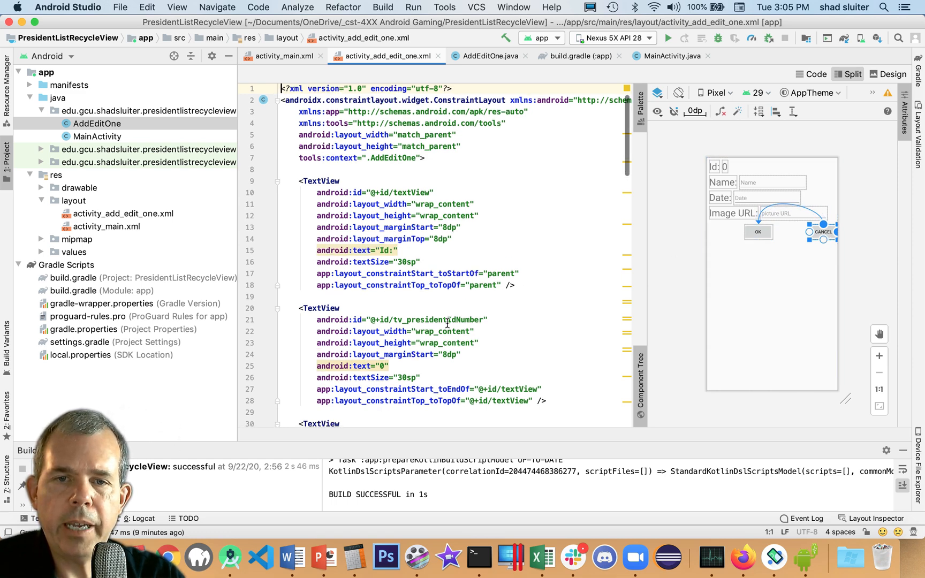
pyautogui.scroll(-3)
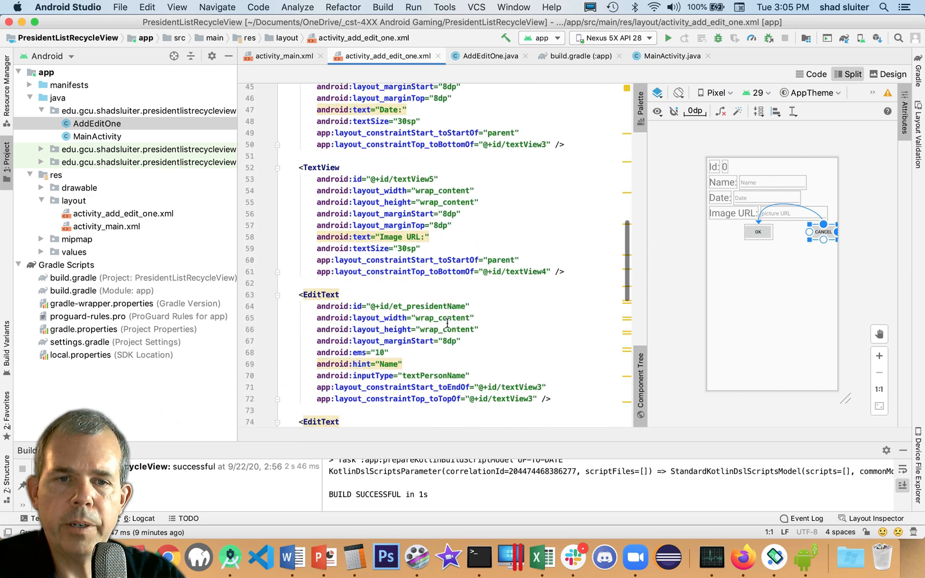
pyautogui.scroll(-3)
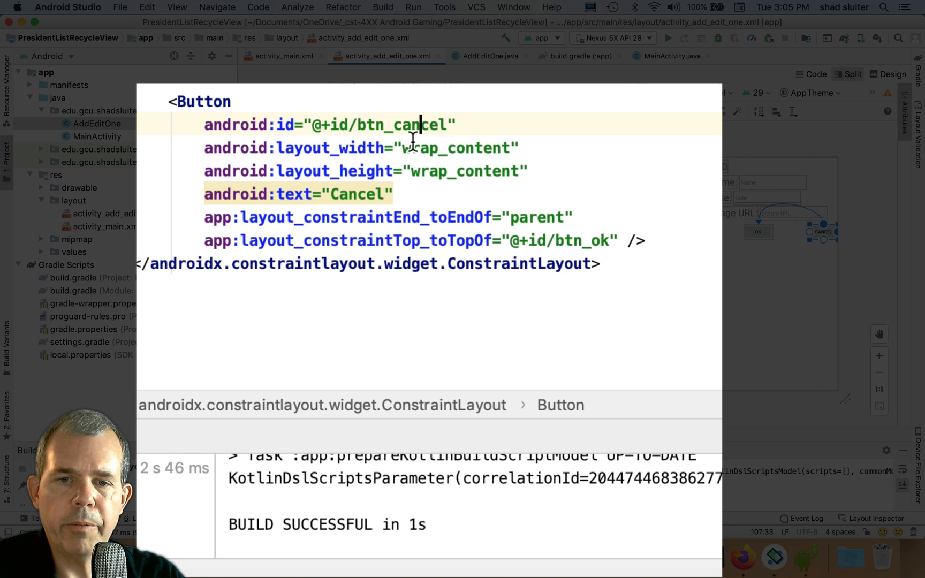
pyautogui.moveTo(412, 218)
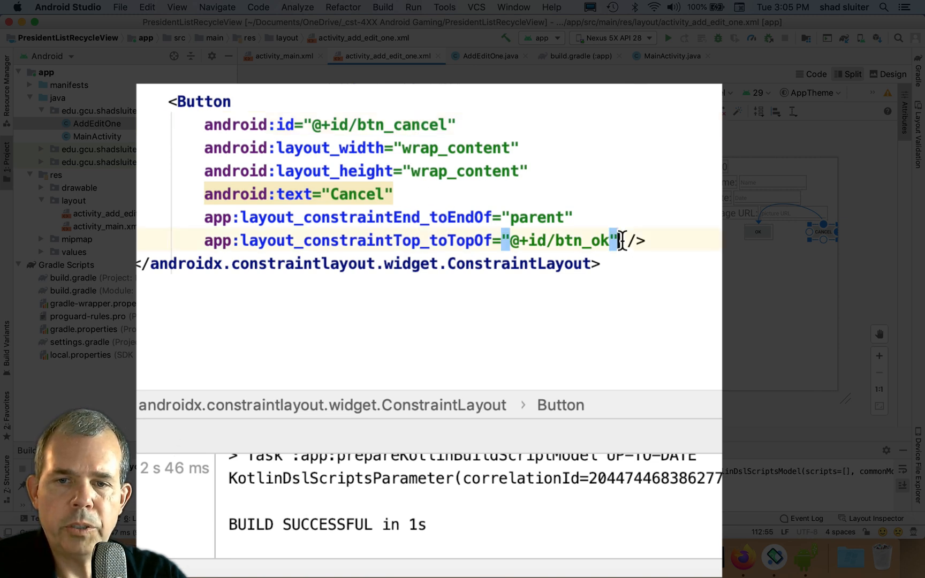
pyautogui.press('Return')
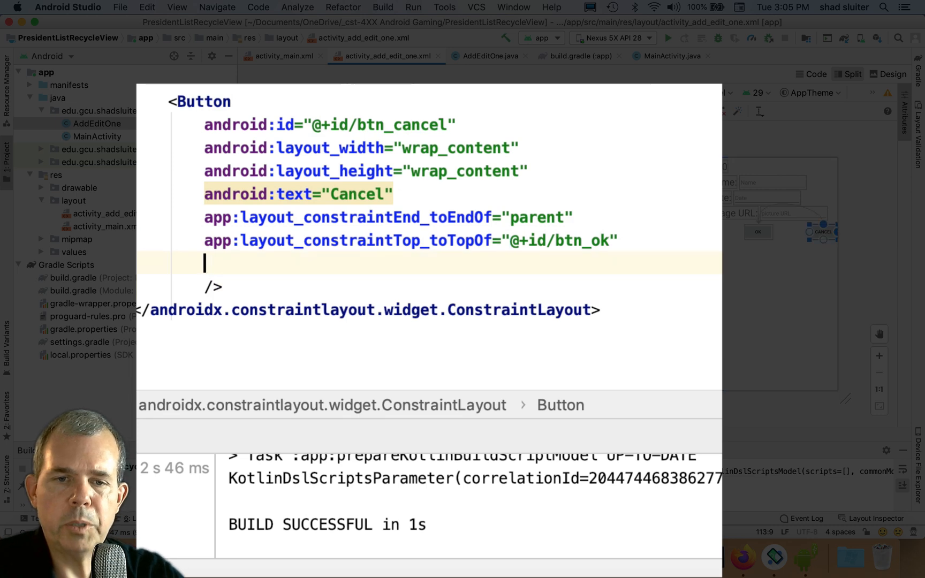
pyautogui.write('const')
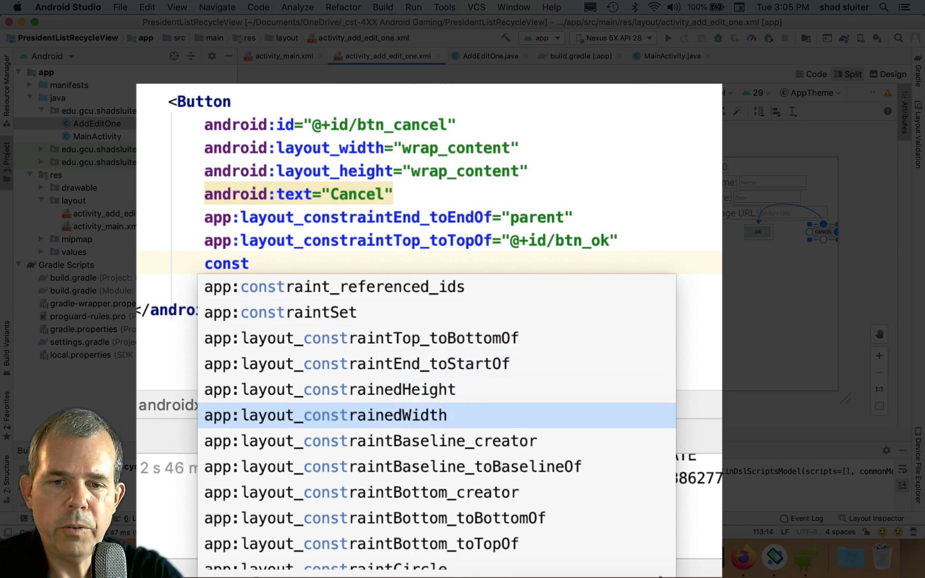
pyautogui.scroll(-3)
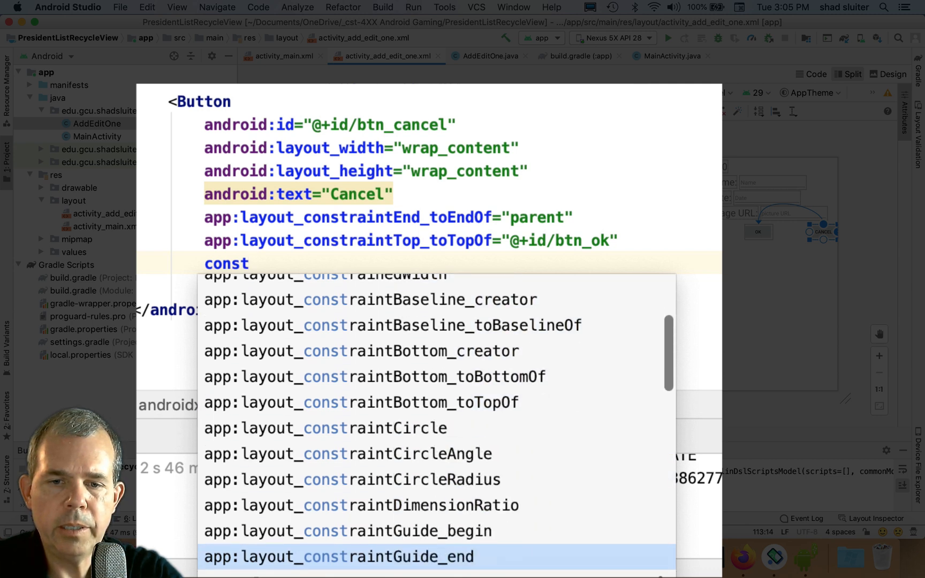
pyautogui.scroll(-3)
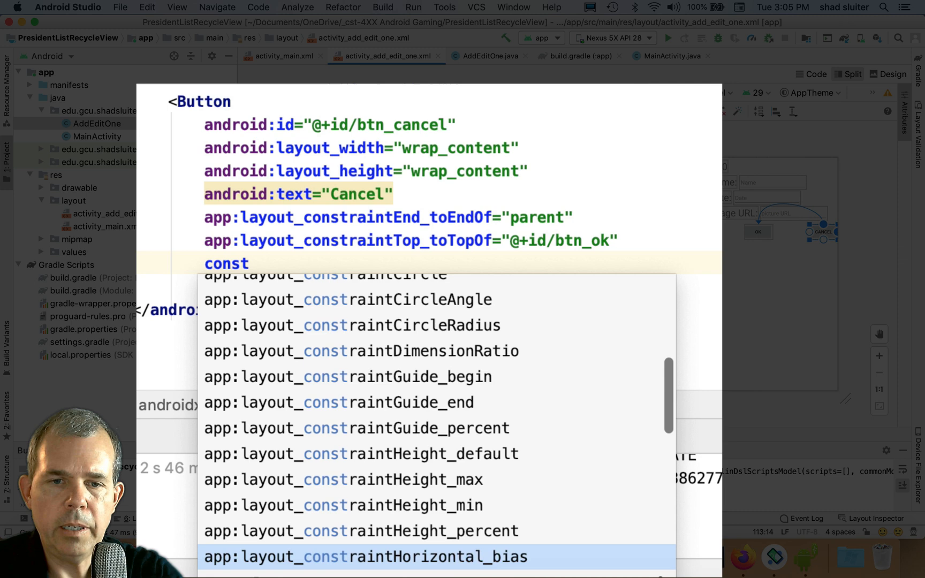
pyautogui.write('raints')
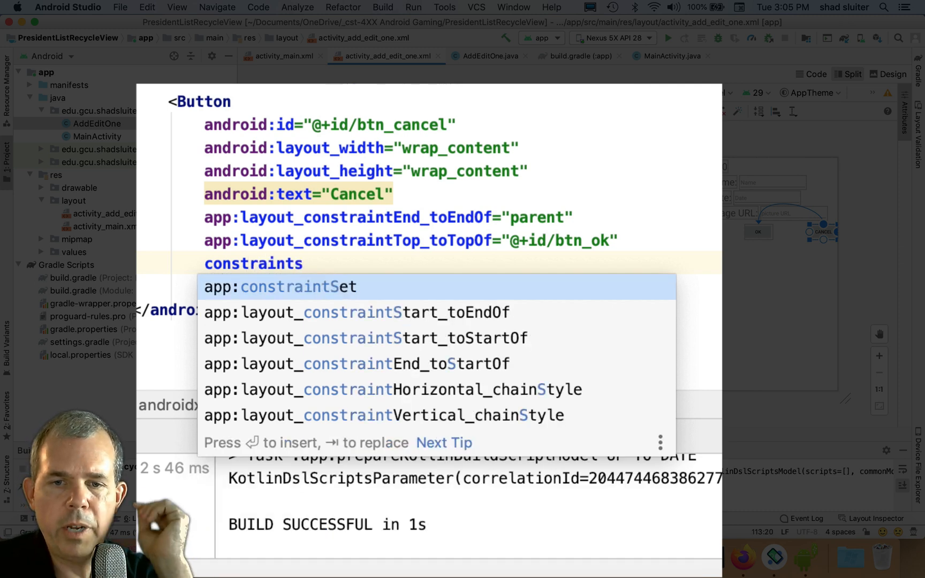
# Step: Complete the attribute as @+id/btn_ok and check the chained buttons in the preview
pyautogui.press('Down')
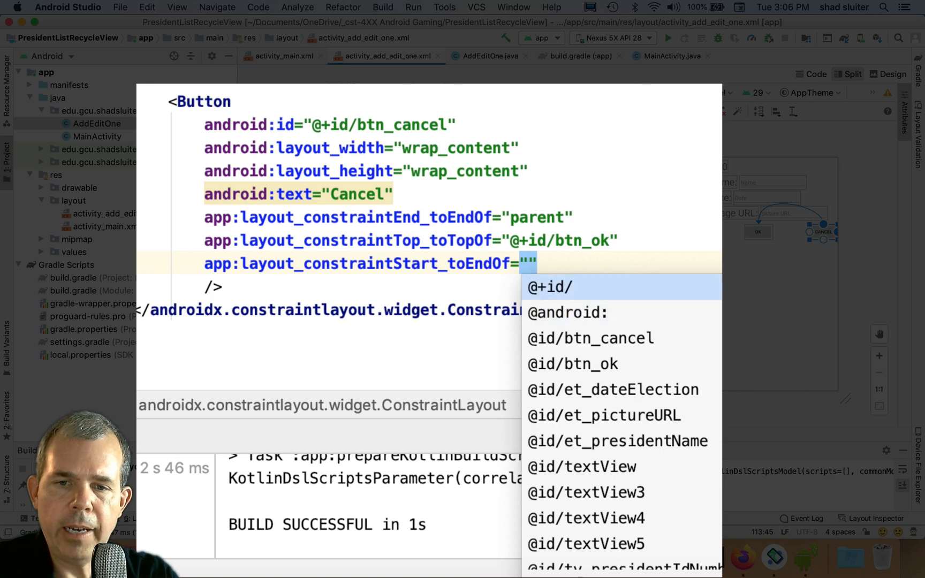
pyautogui.write('@+id/b')
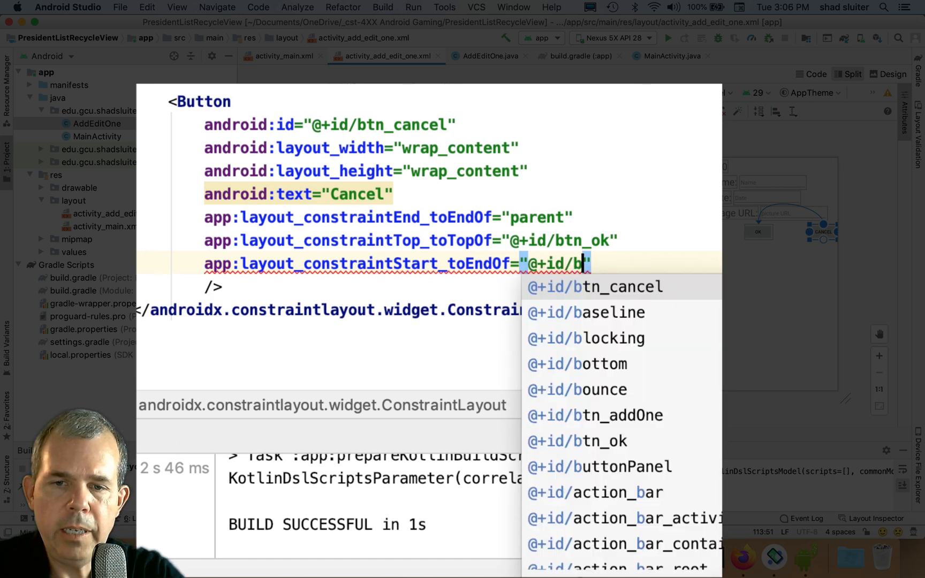
pyautogui.click(600, 441)
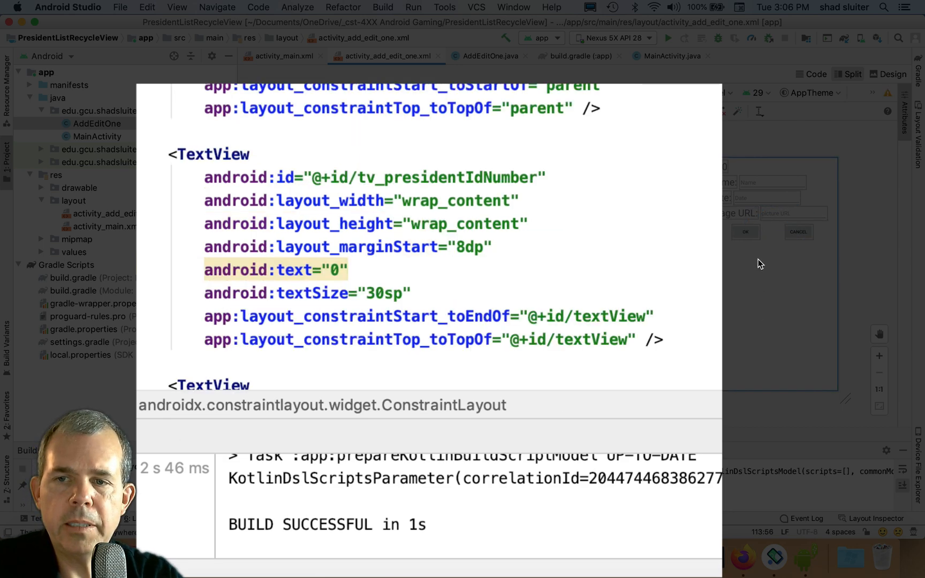
pyautogui.click(813, 232)
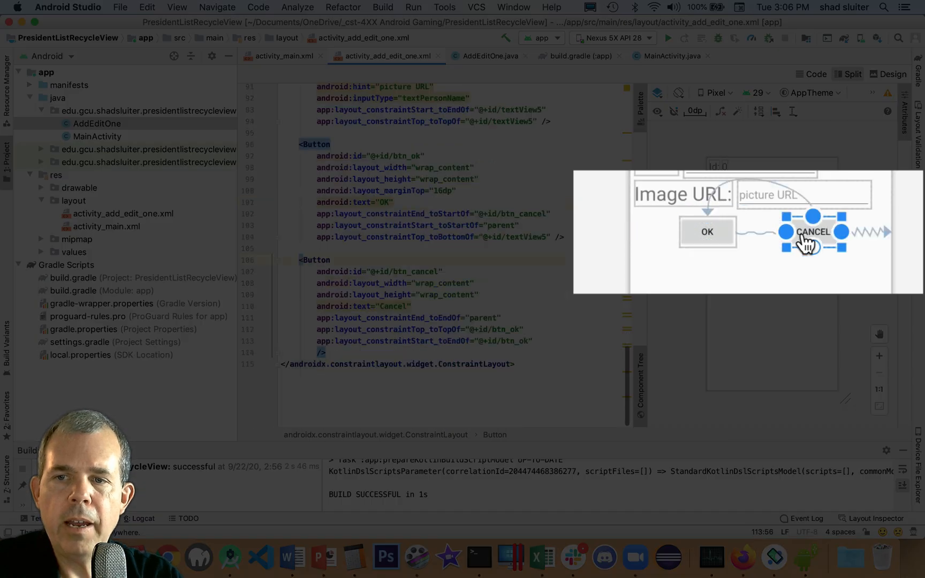